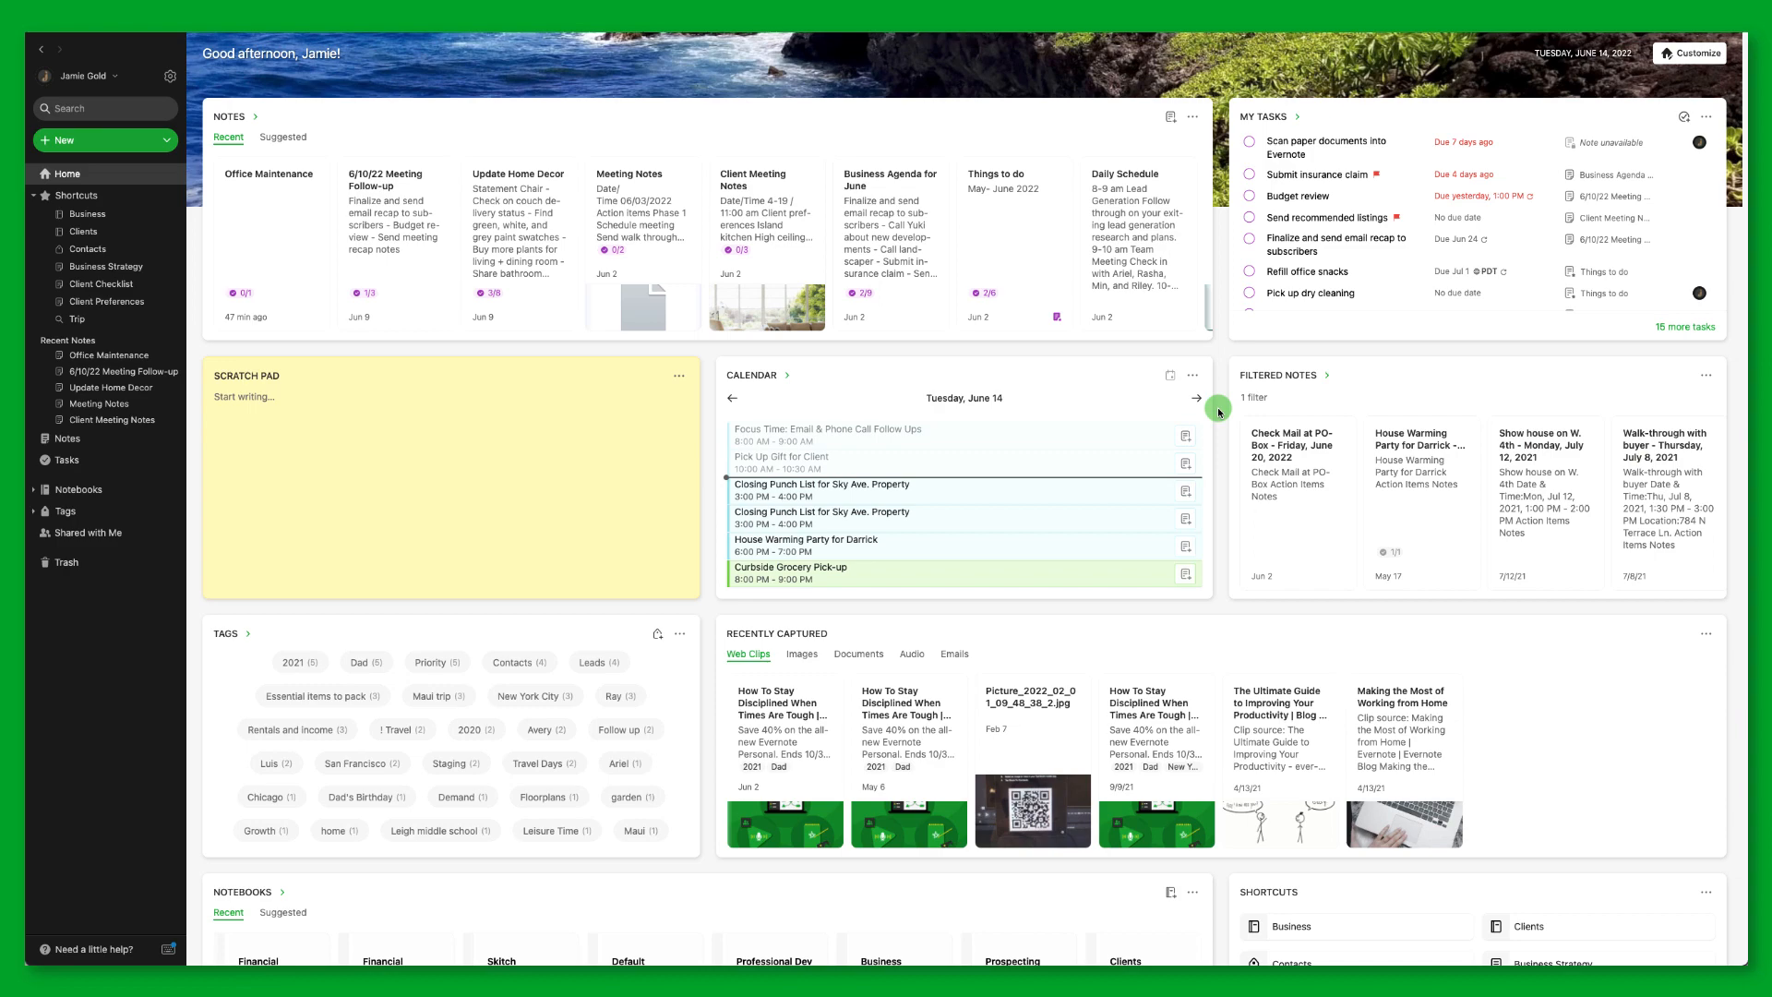
mouse_move(575, 442)
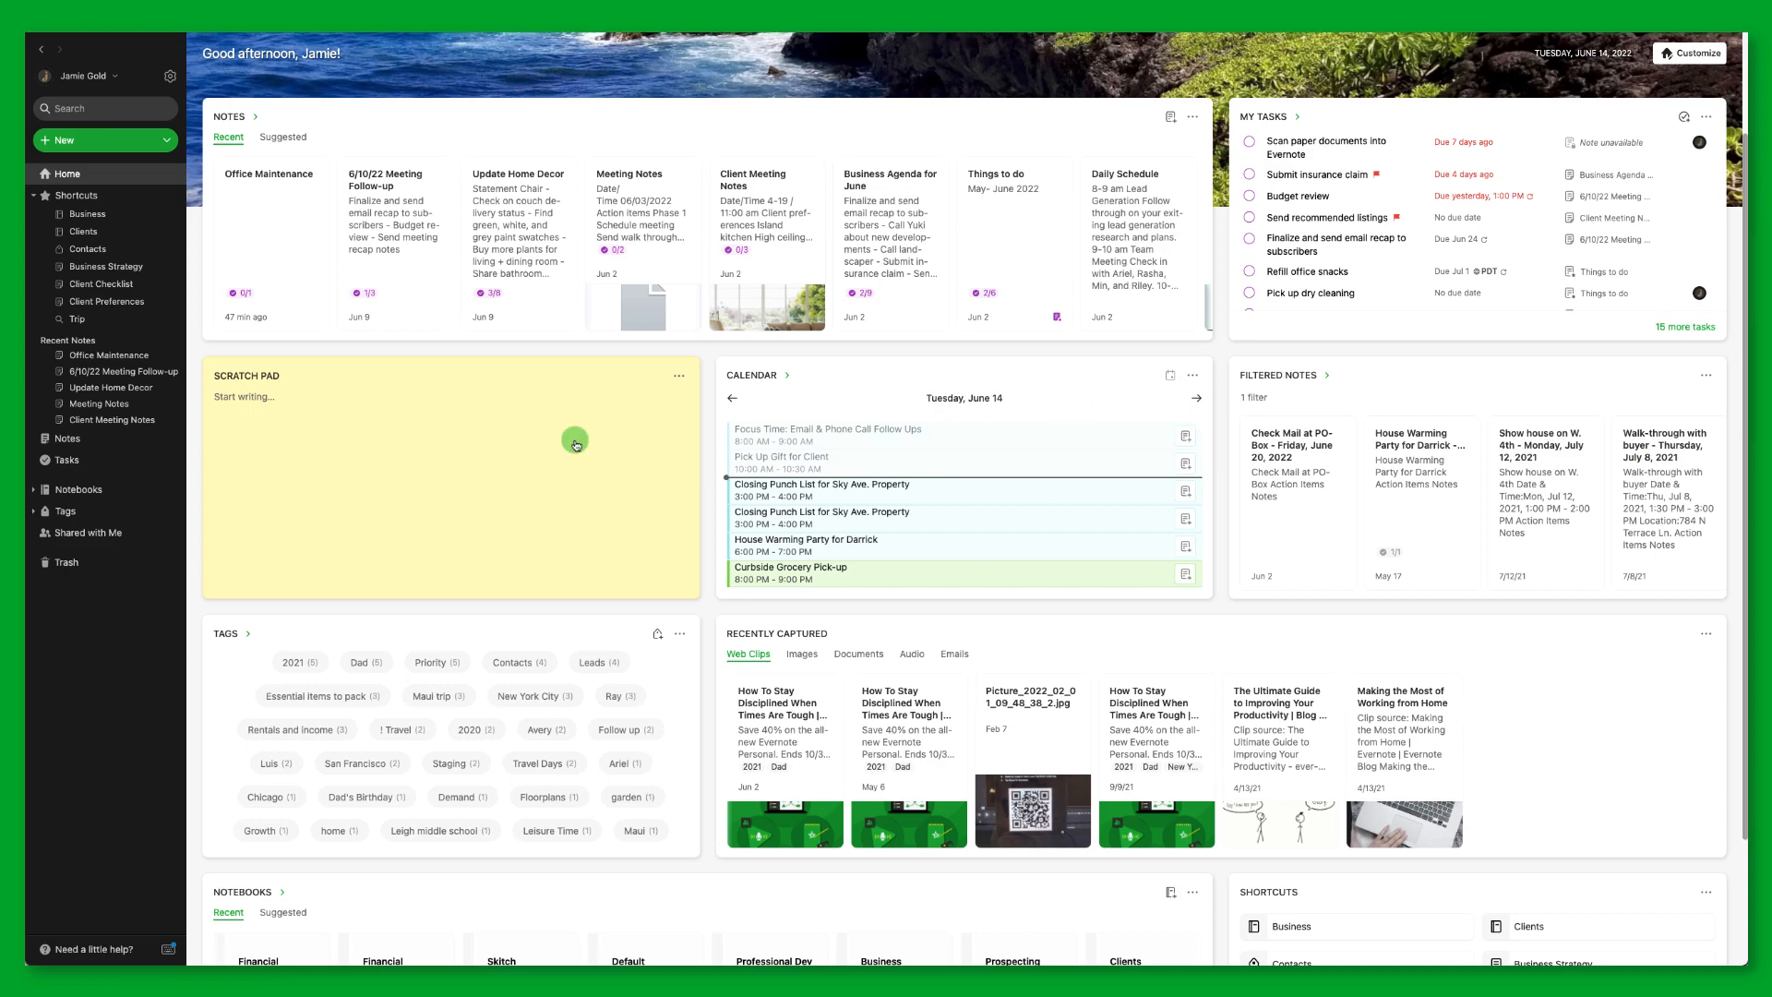
Step: Open the Tasks panel from the left sidebar, showing all 30 tasks under My tasks
click(66, 459)
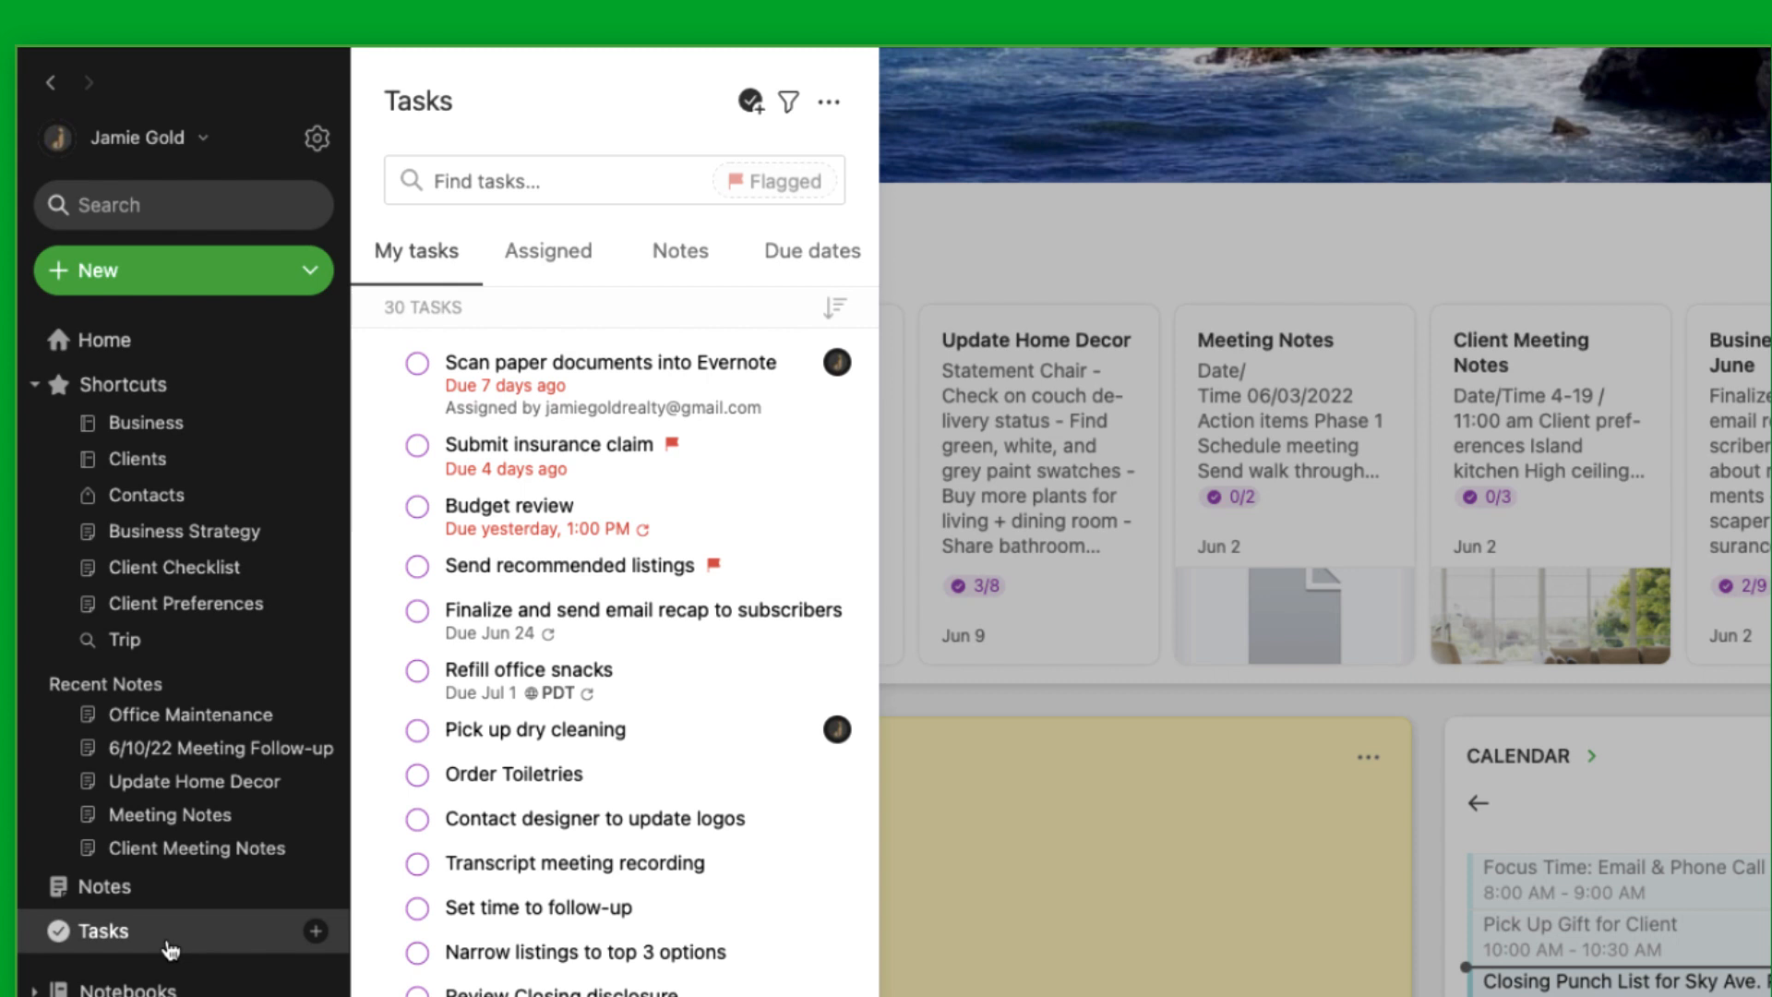
click(417, 251)
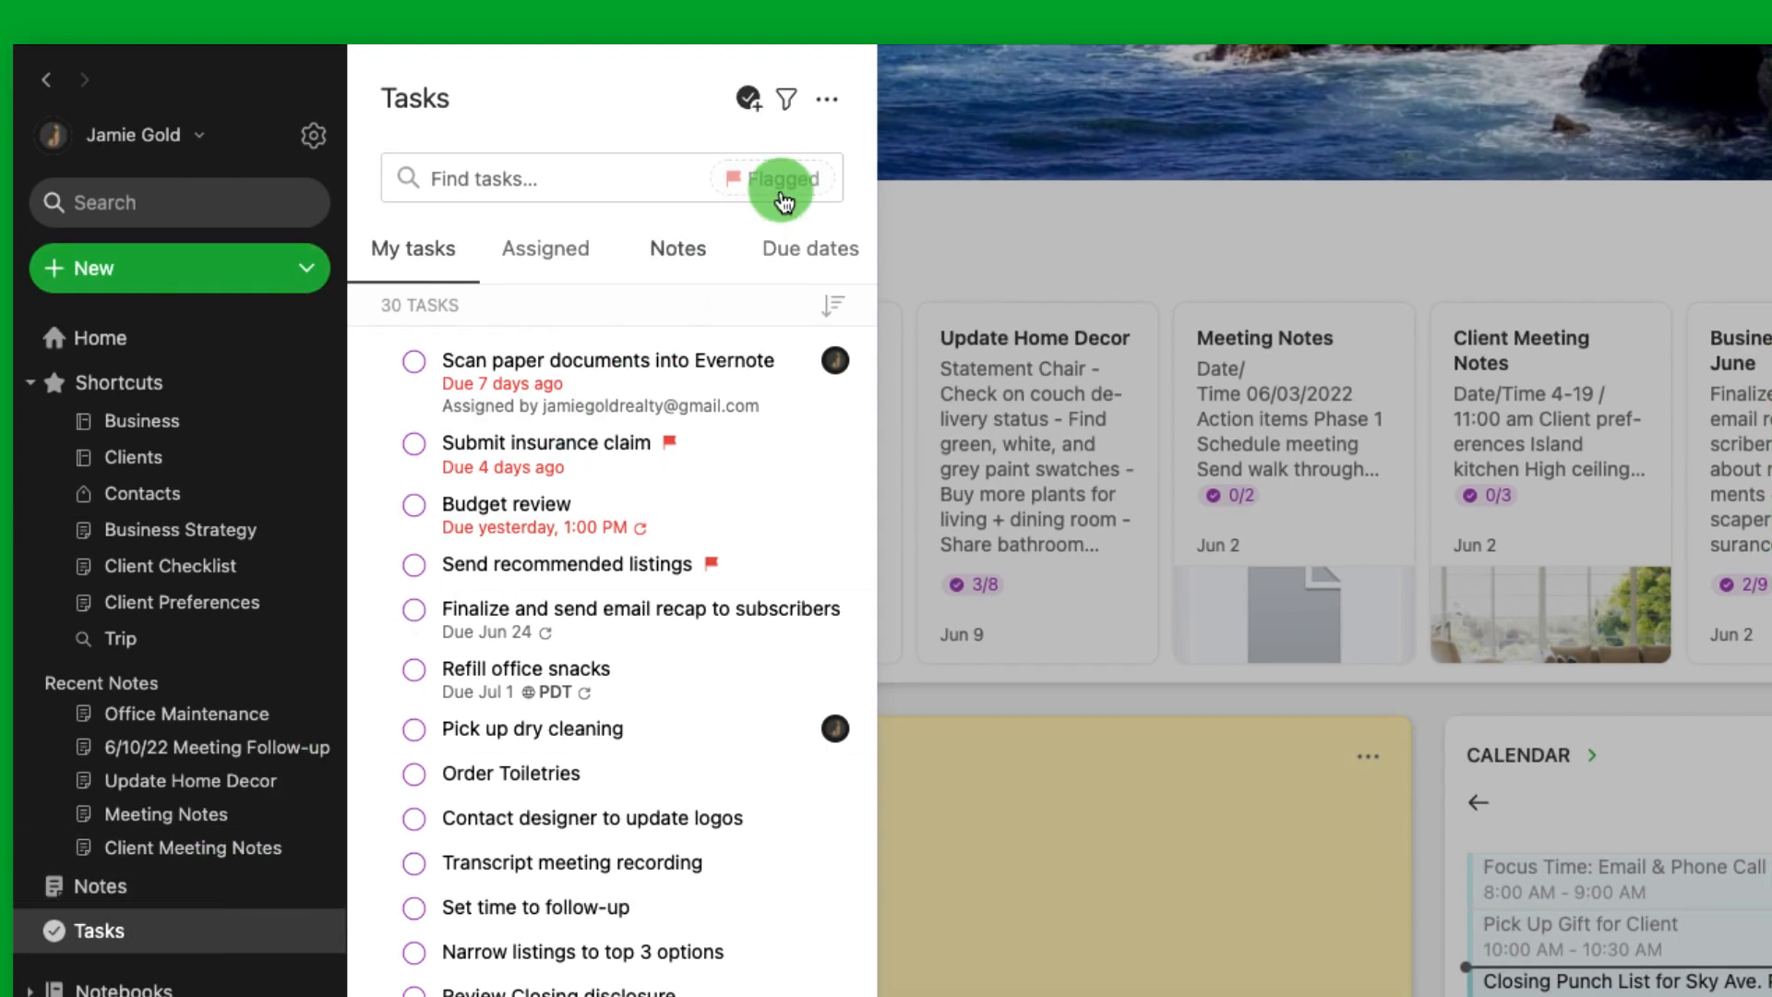
click(777, 178)
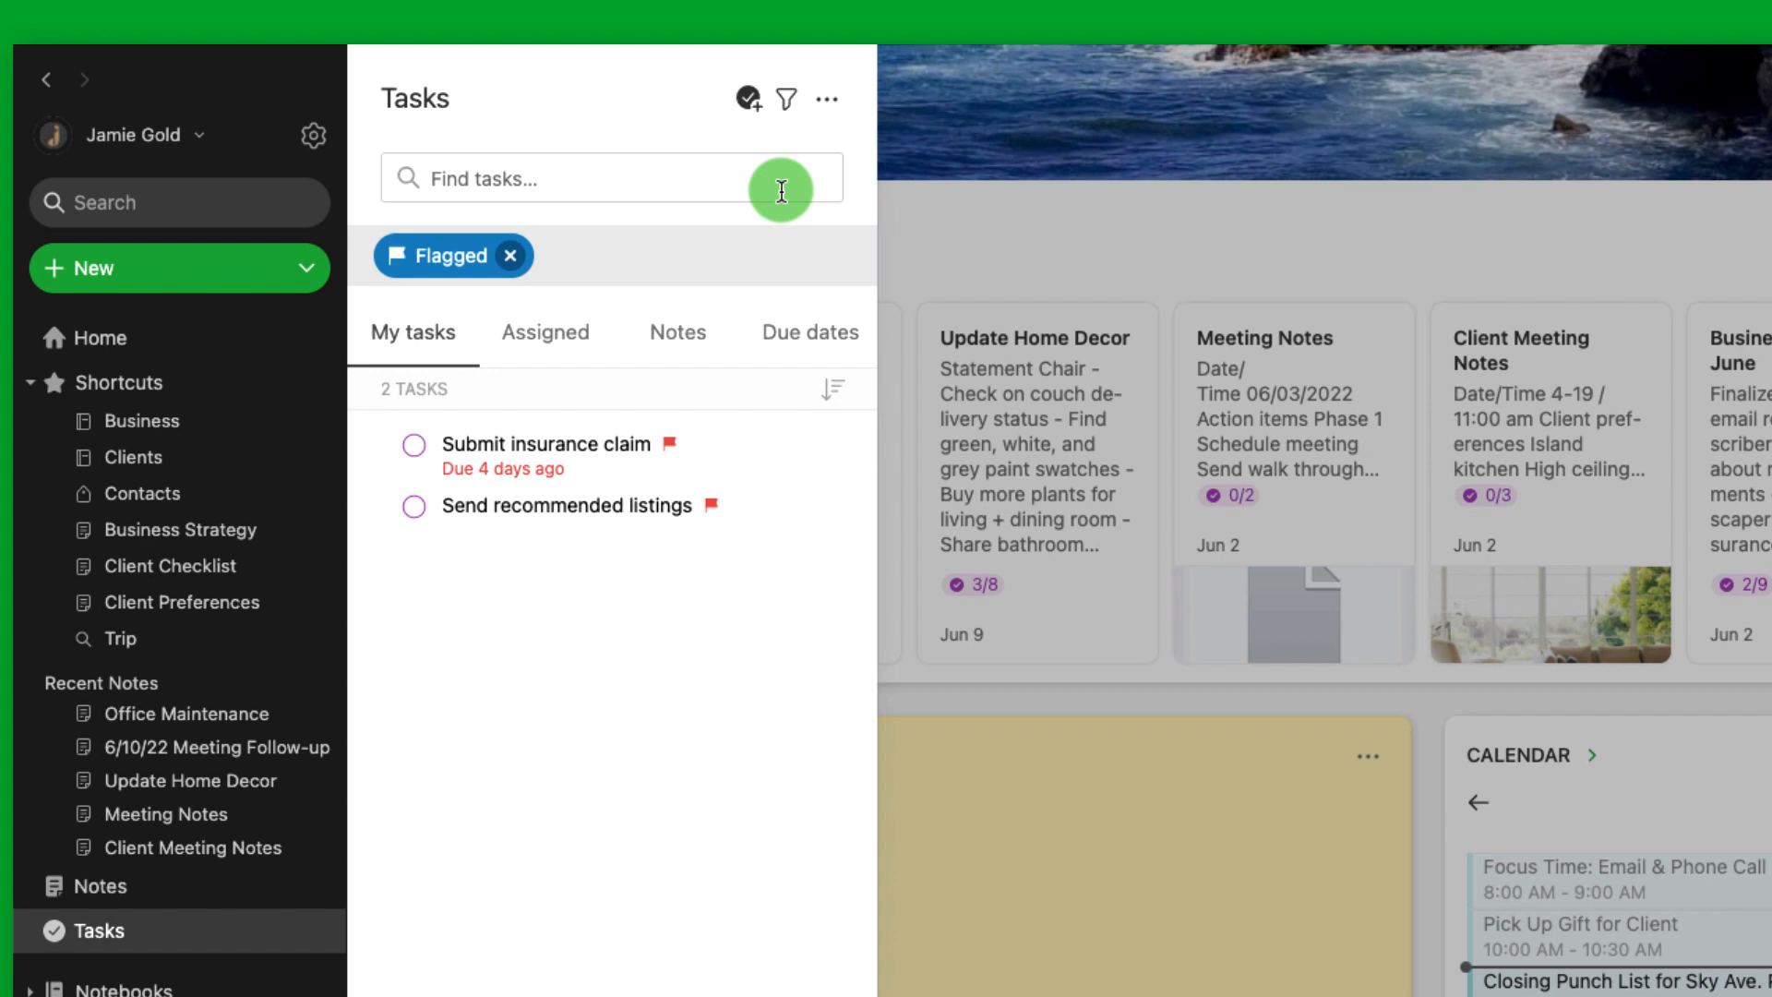
mouse_move(511, 255)
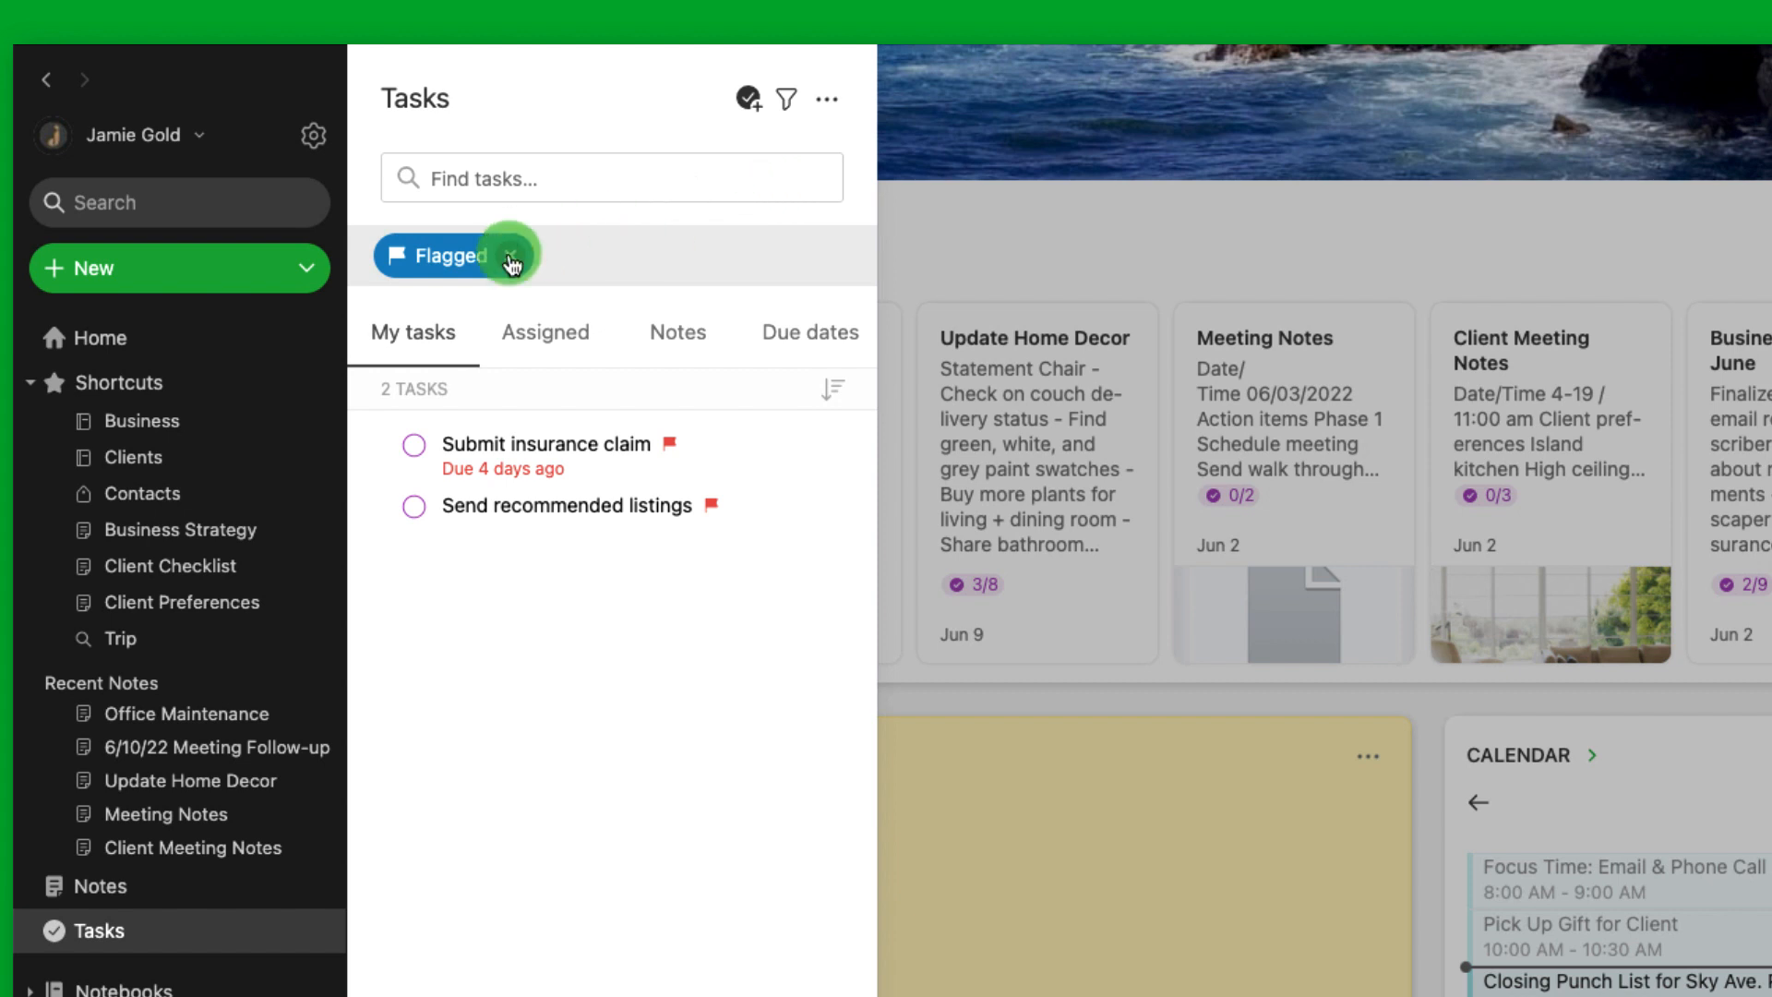
click(513, 255)
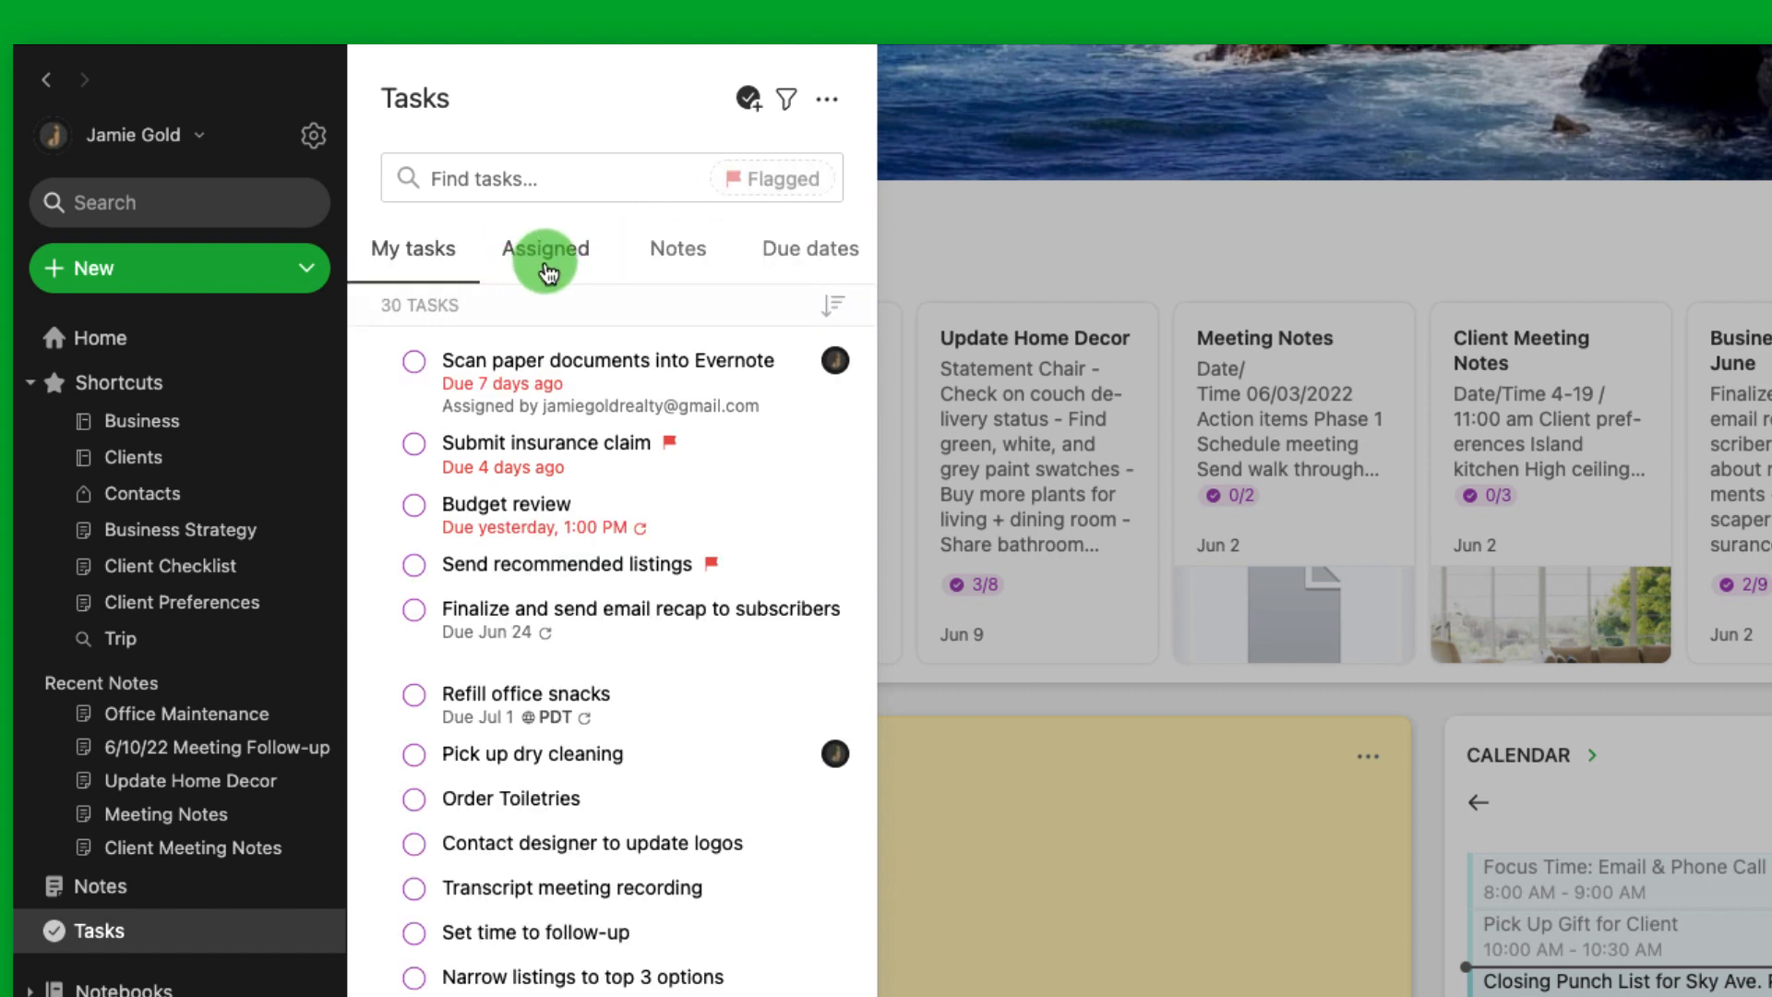
Step: View tasks by assigner, expanding Assigned by me and Assigned to me, then group them by note
click(545, 248)
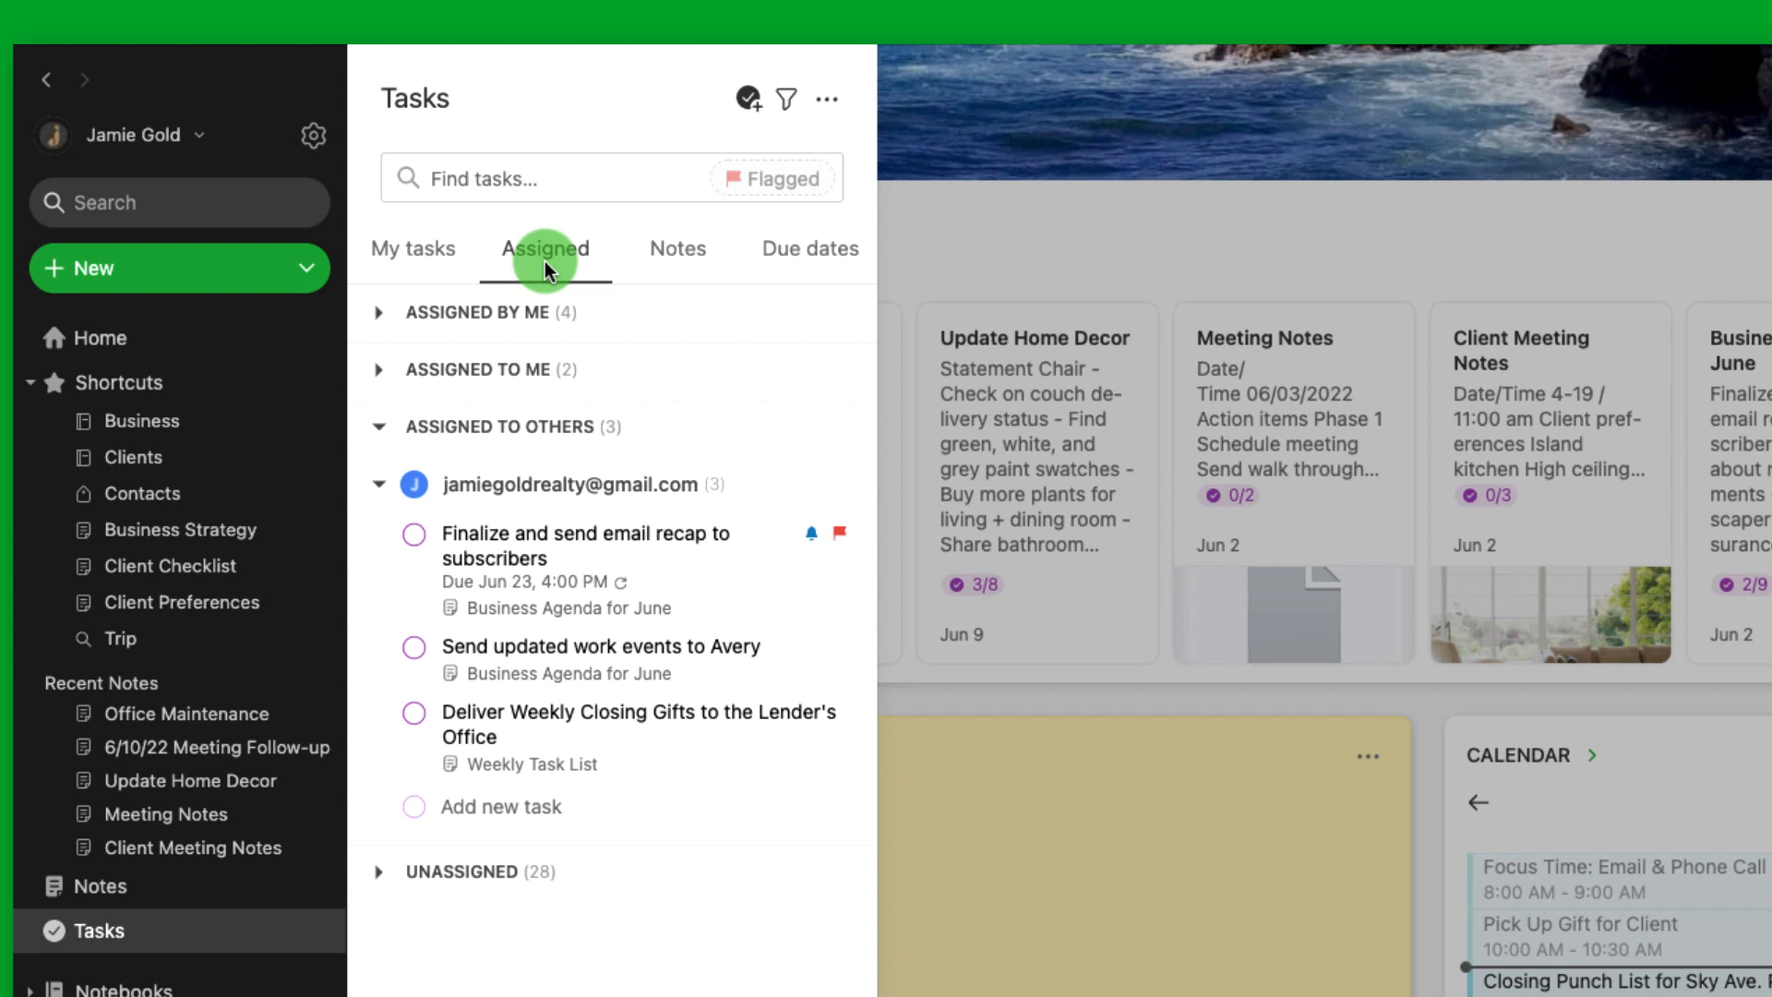
click(379, 312)
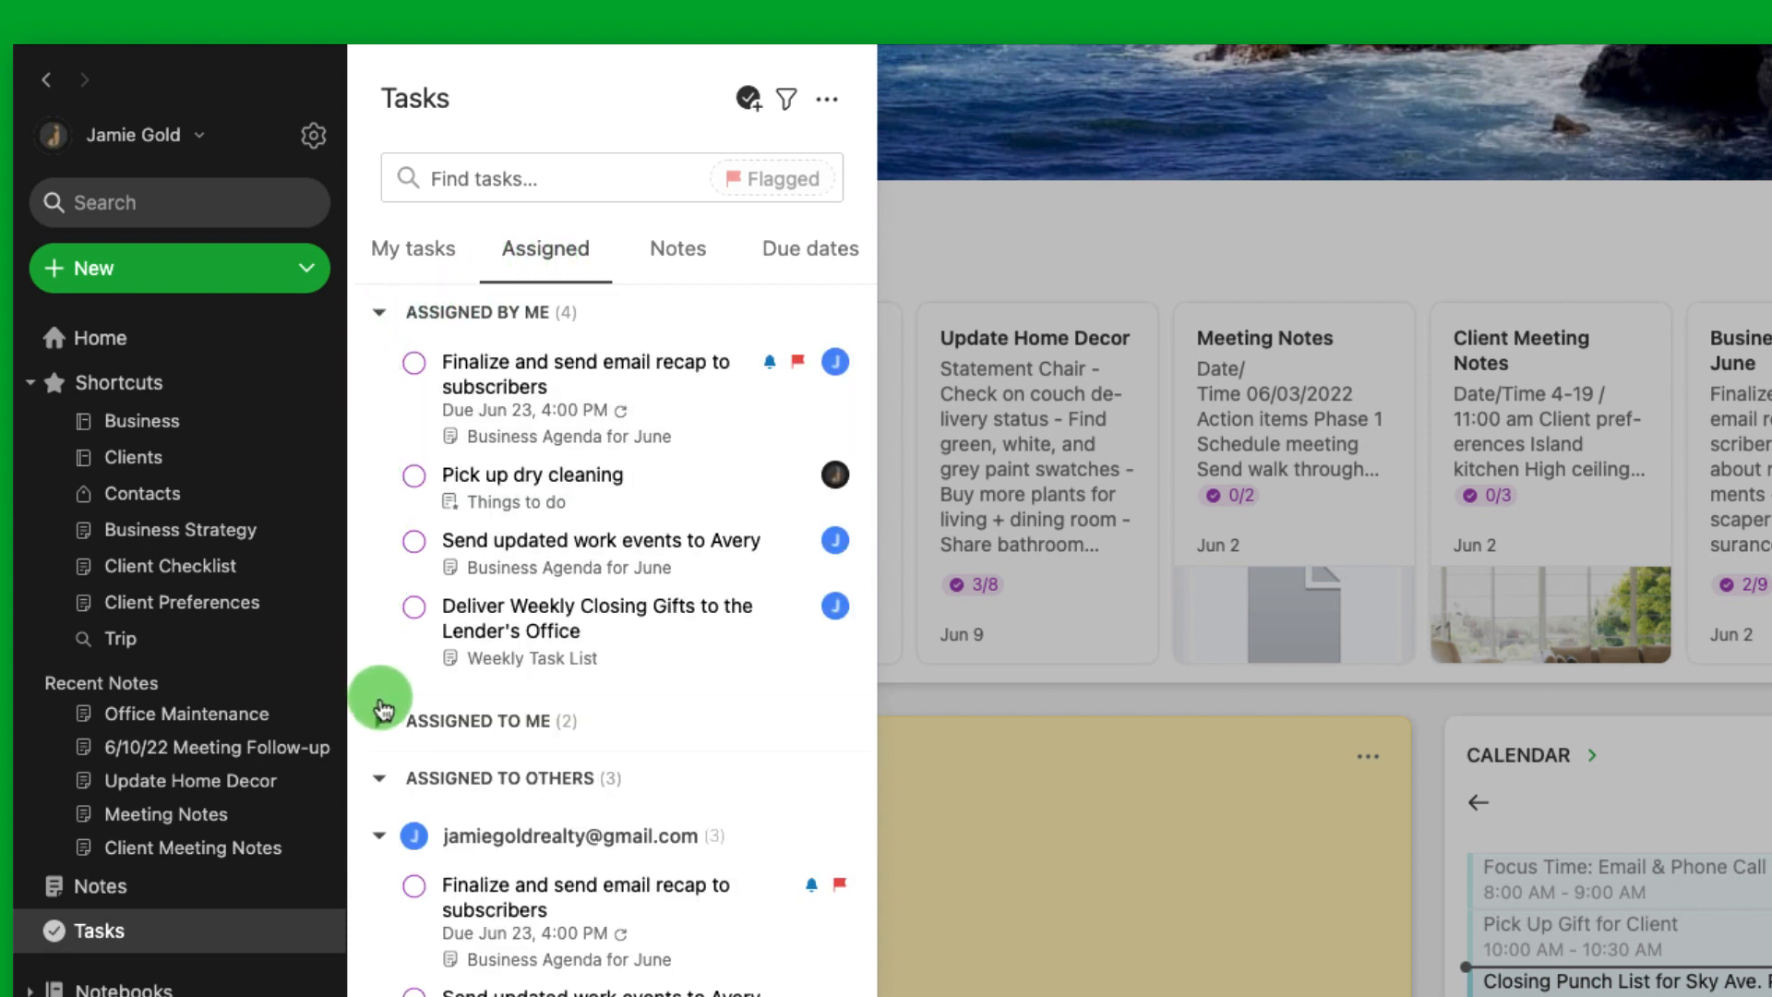
click(379, 721)
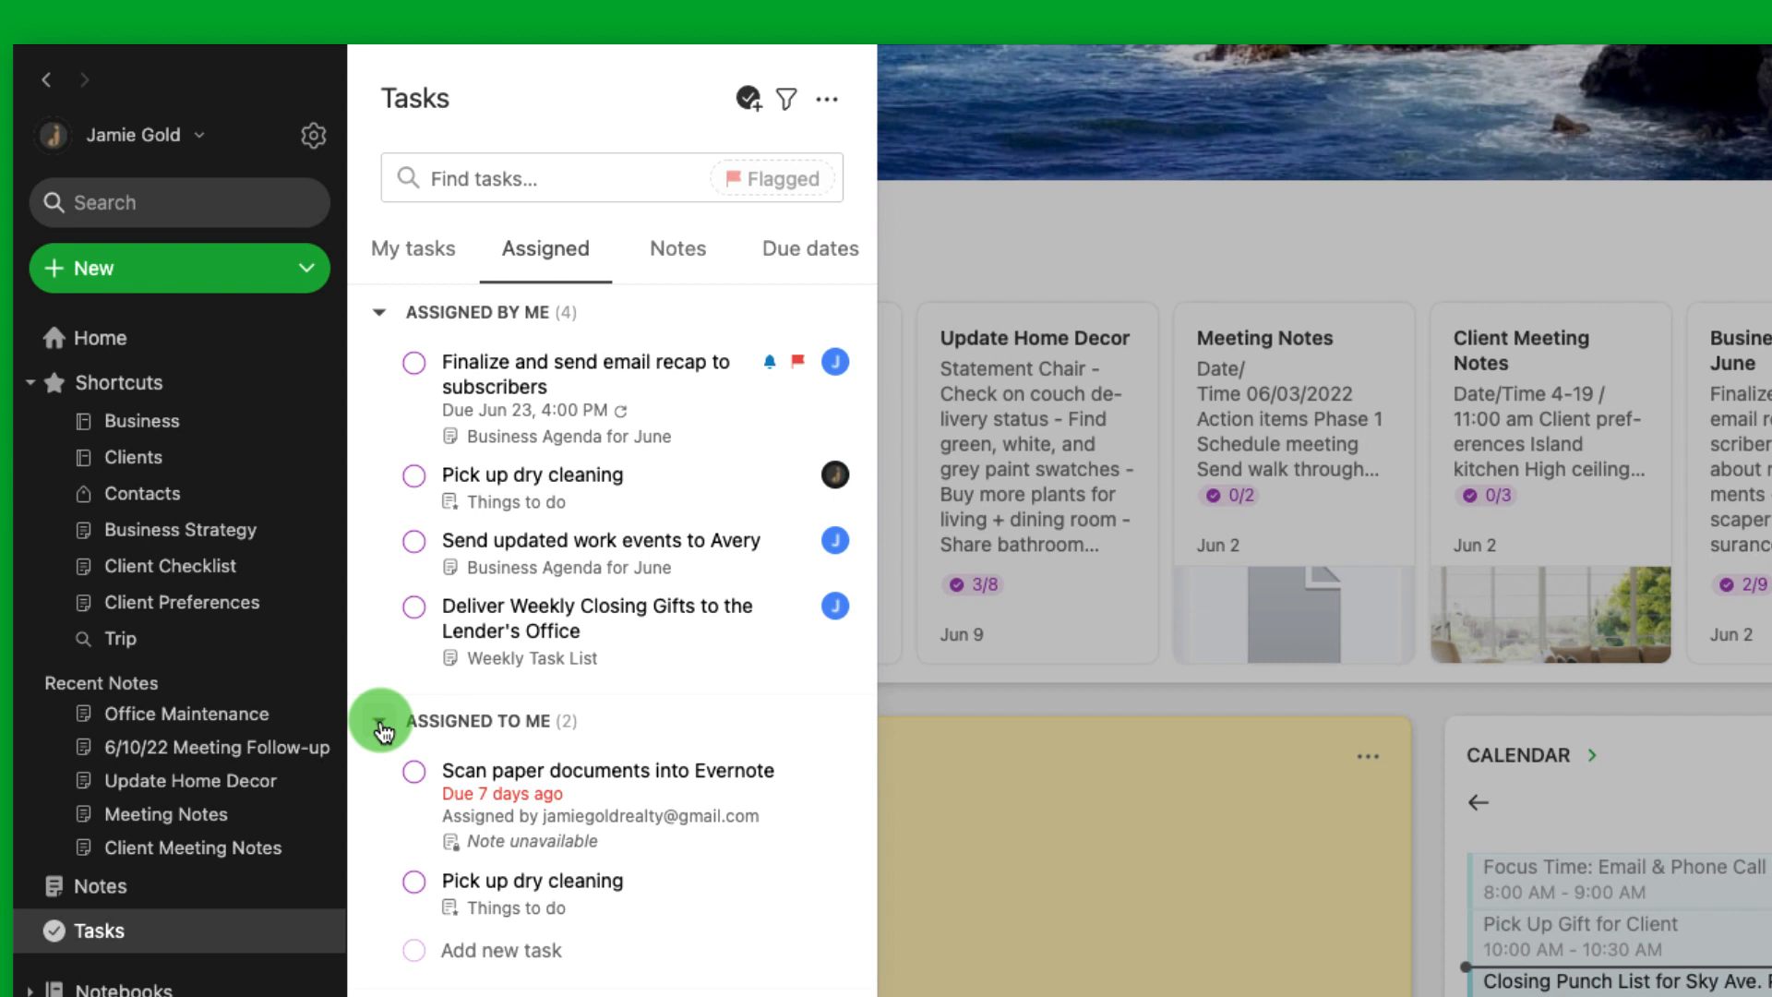
click(677, 248)
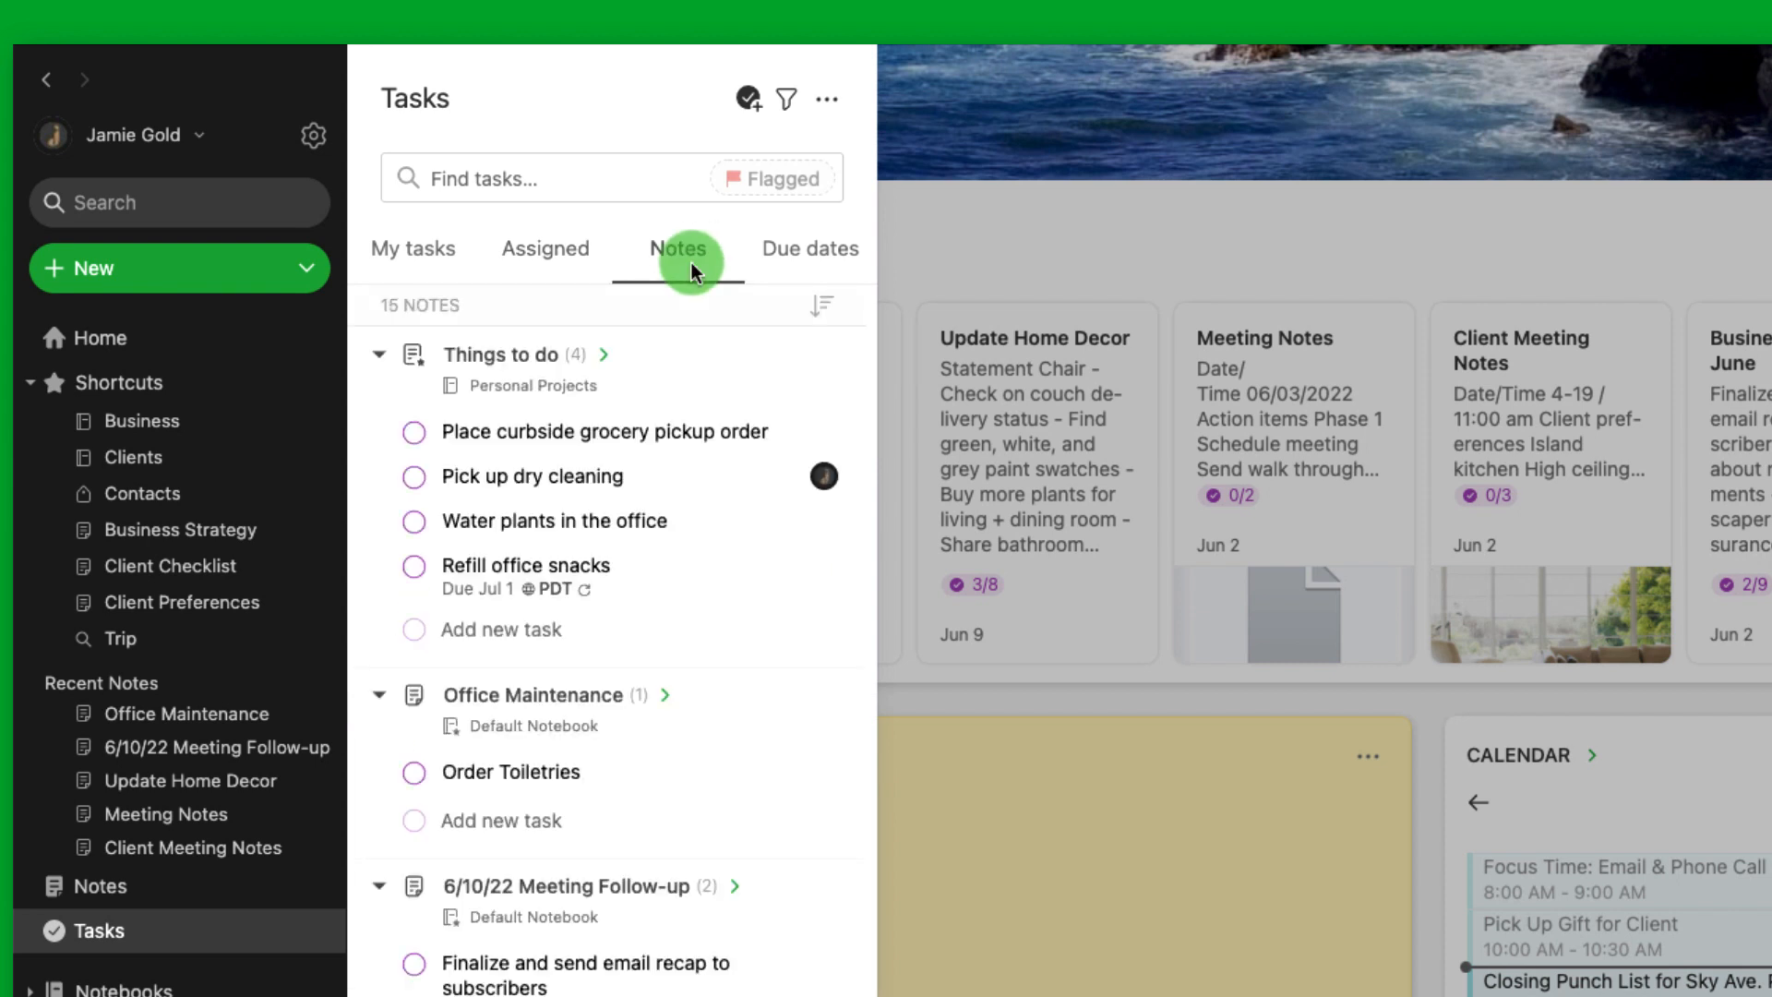
mouse_move(539, 399)
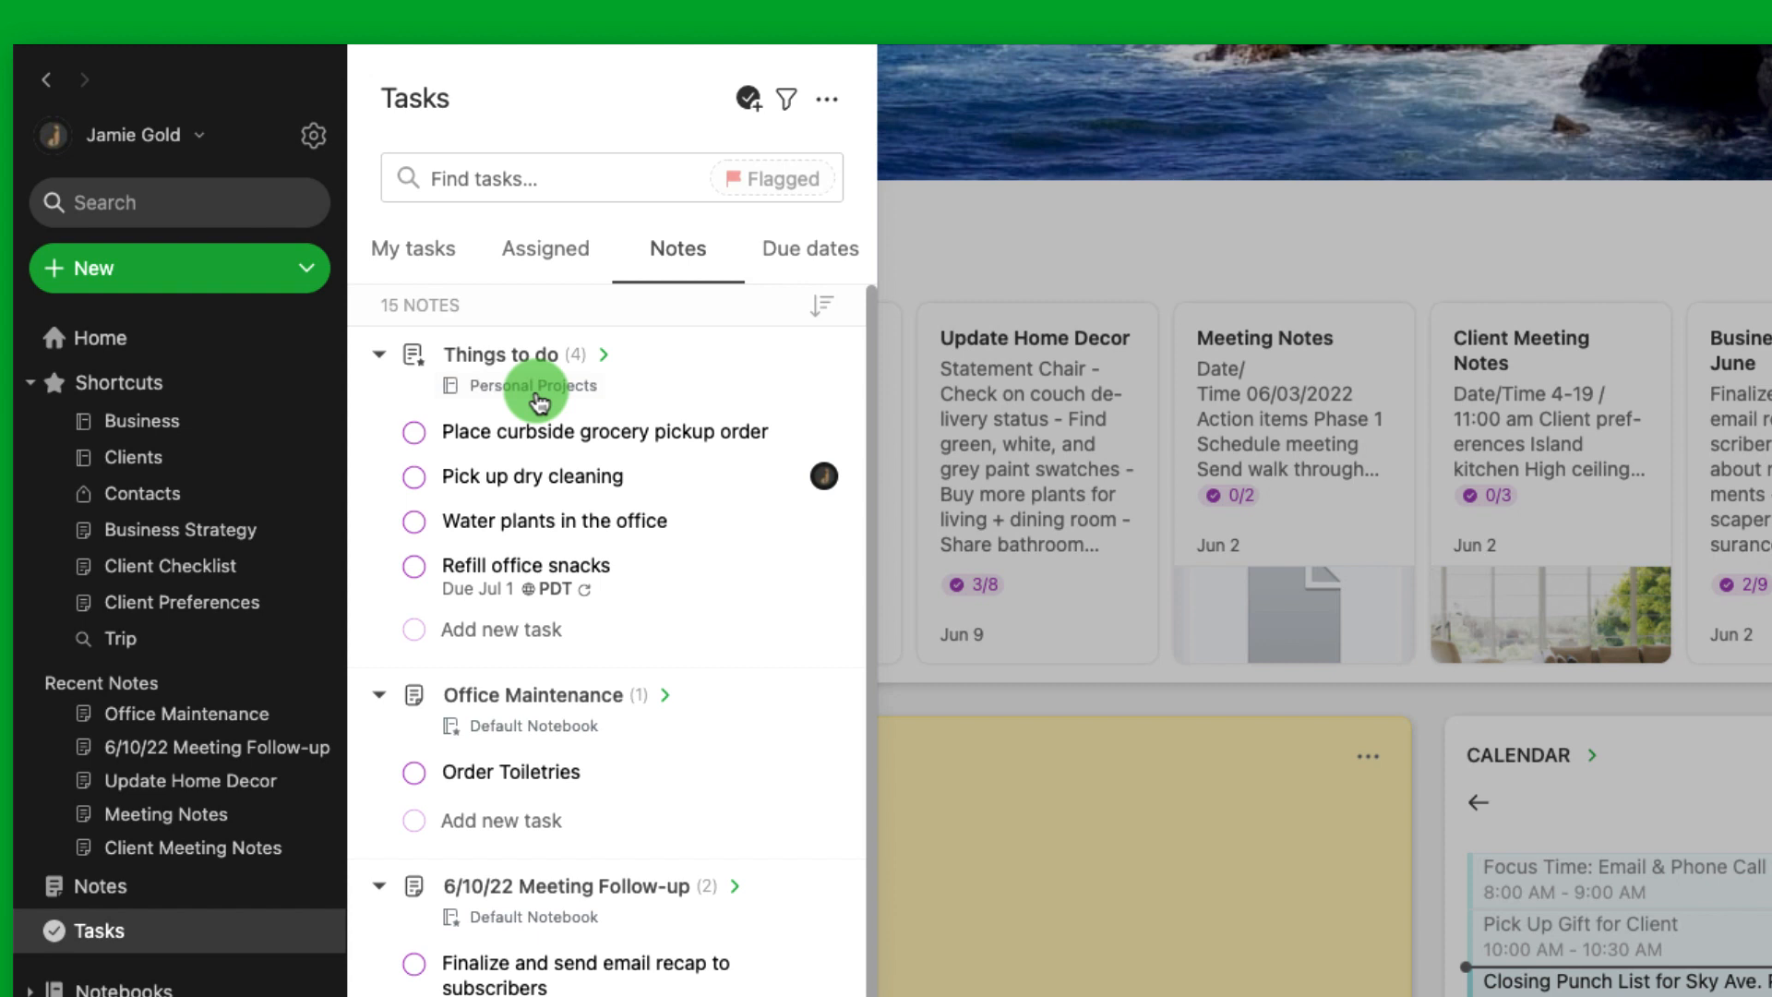
mouse_move(382, 532)
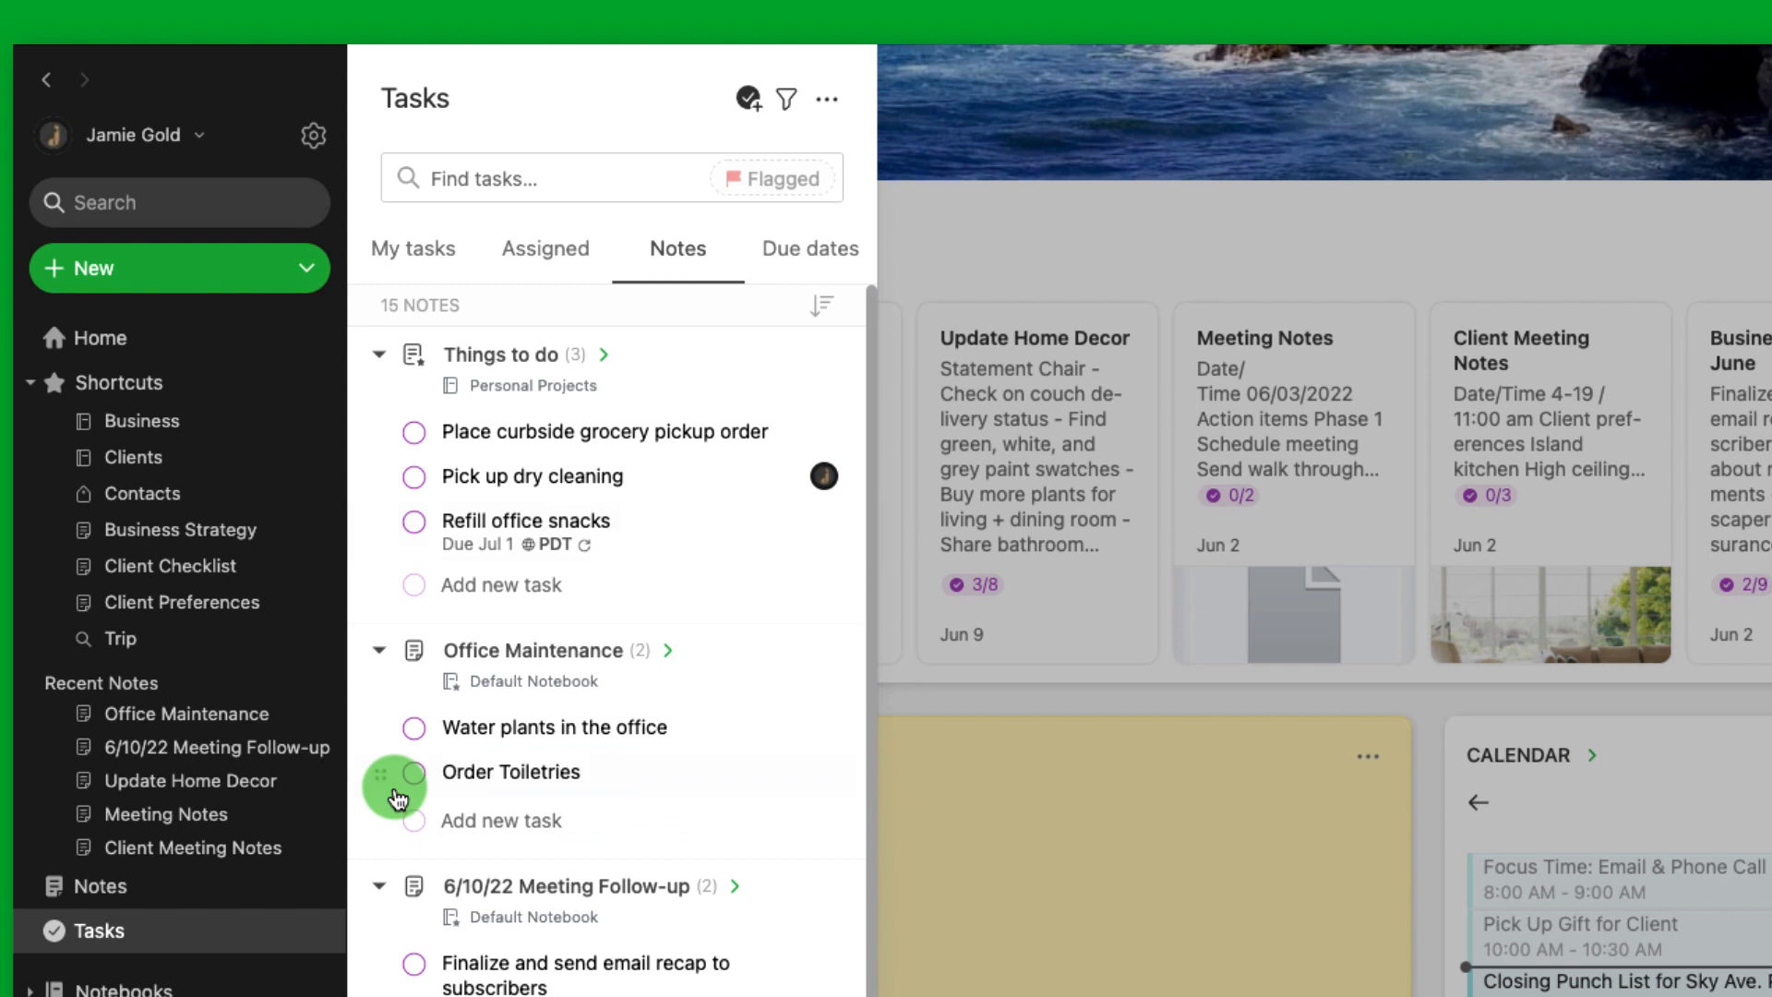
mouse_move(783, 248)
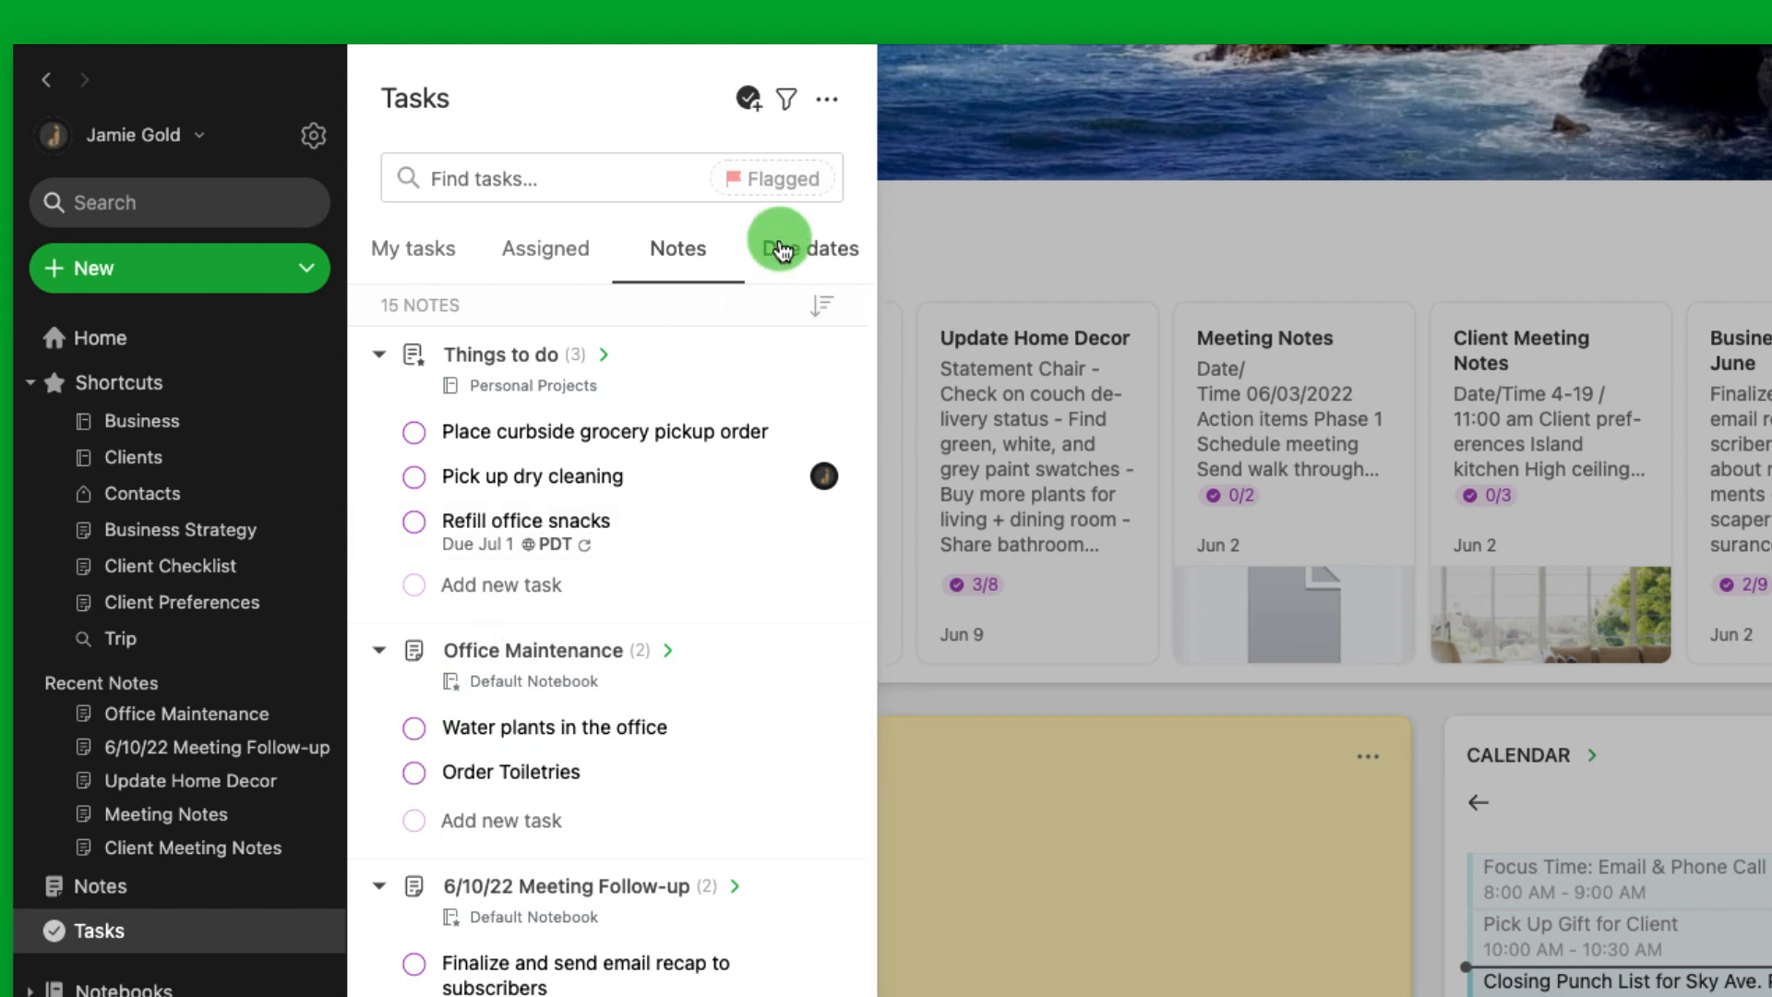
Step: Switch the Tasks panel to the Due dates grouping
click(805, 248)
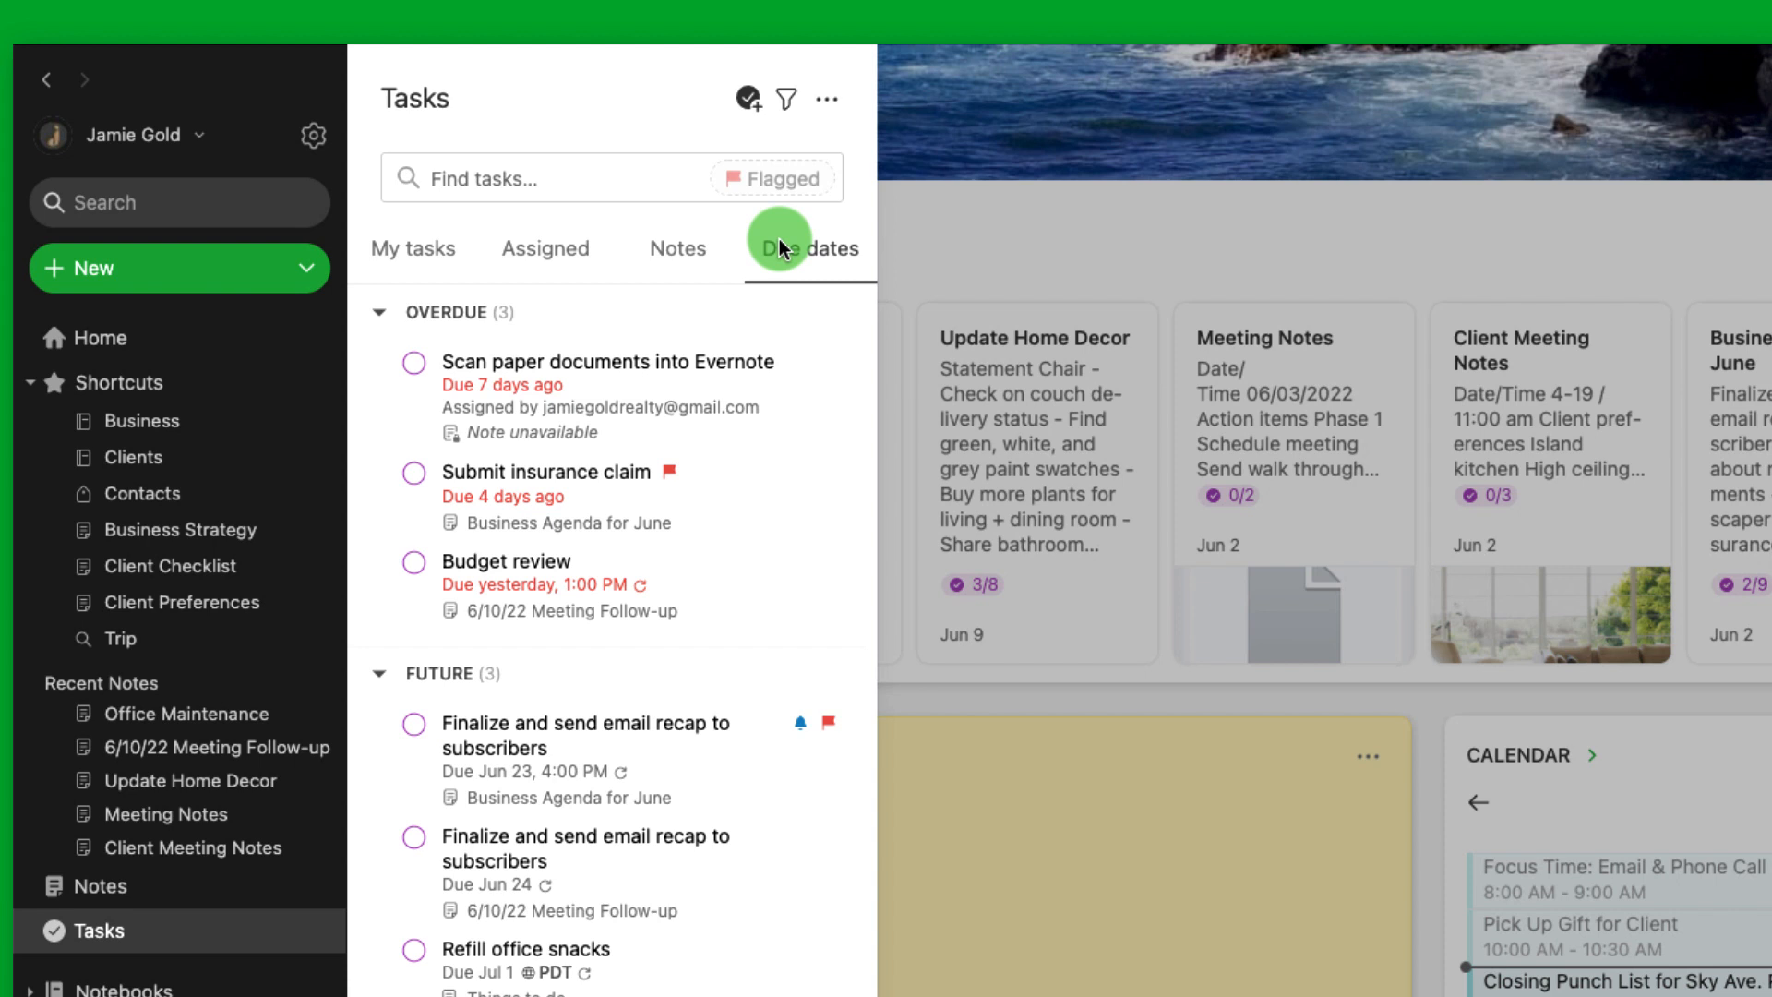
Step: Scroll through the Overdue, Future and No due date sections and back up
scroll(down, 3)
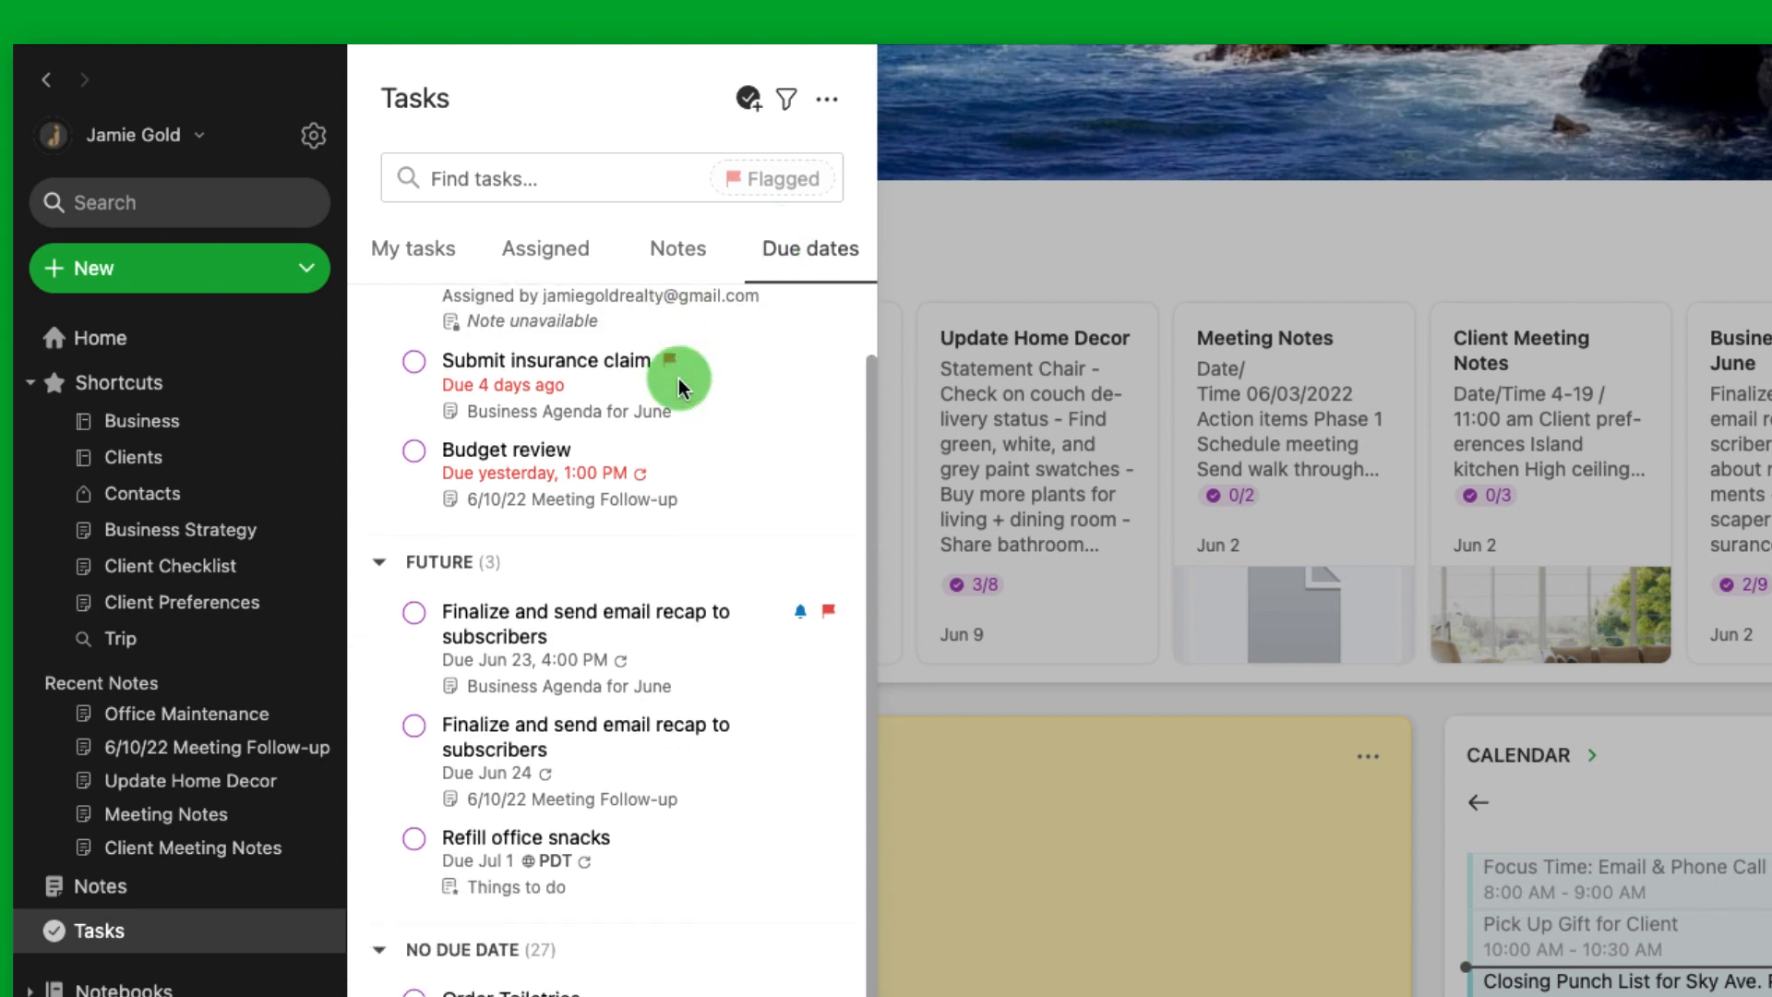
scroll(up, 3)
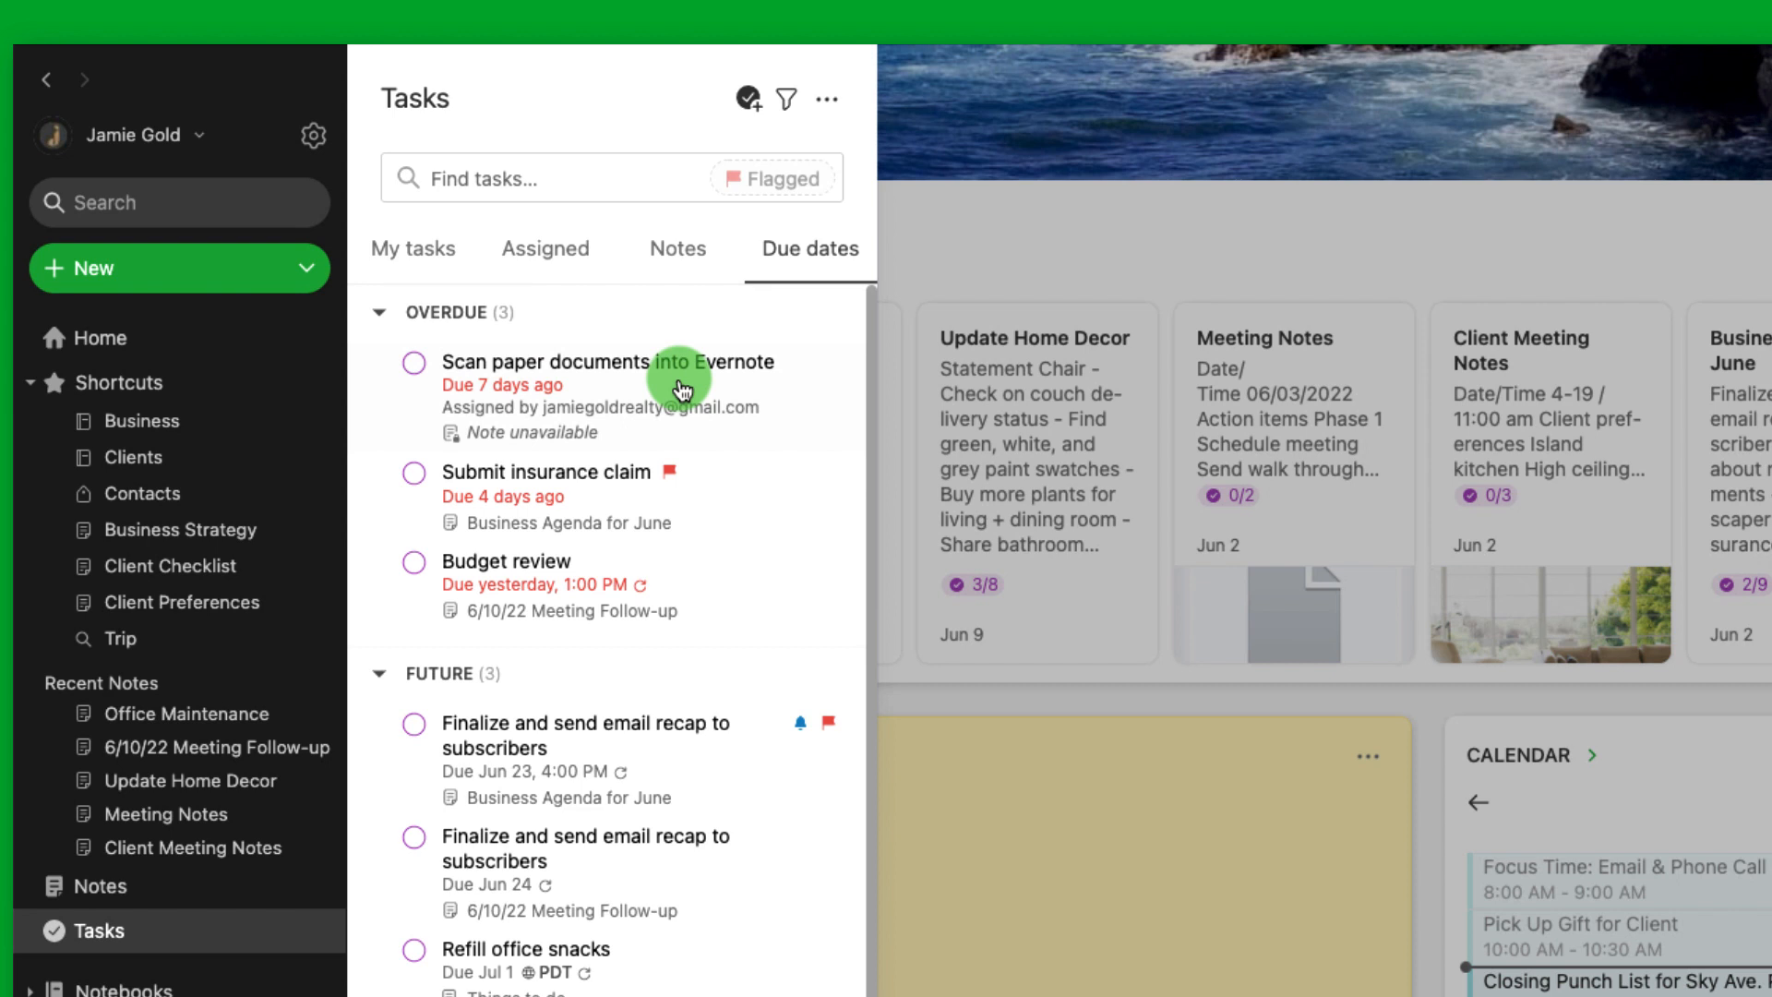
mouse_move(413, 248)
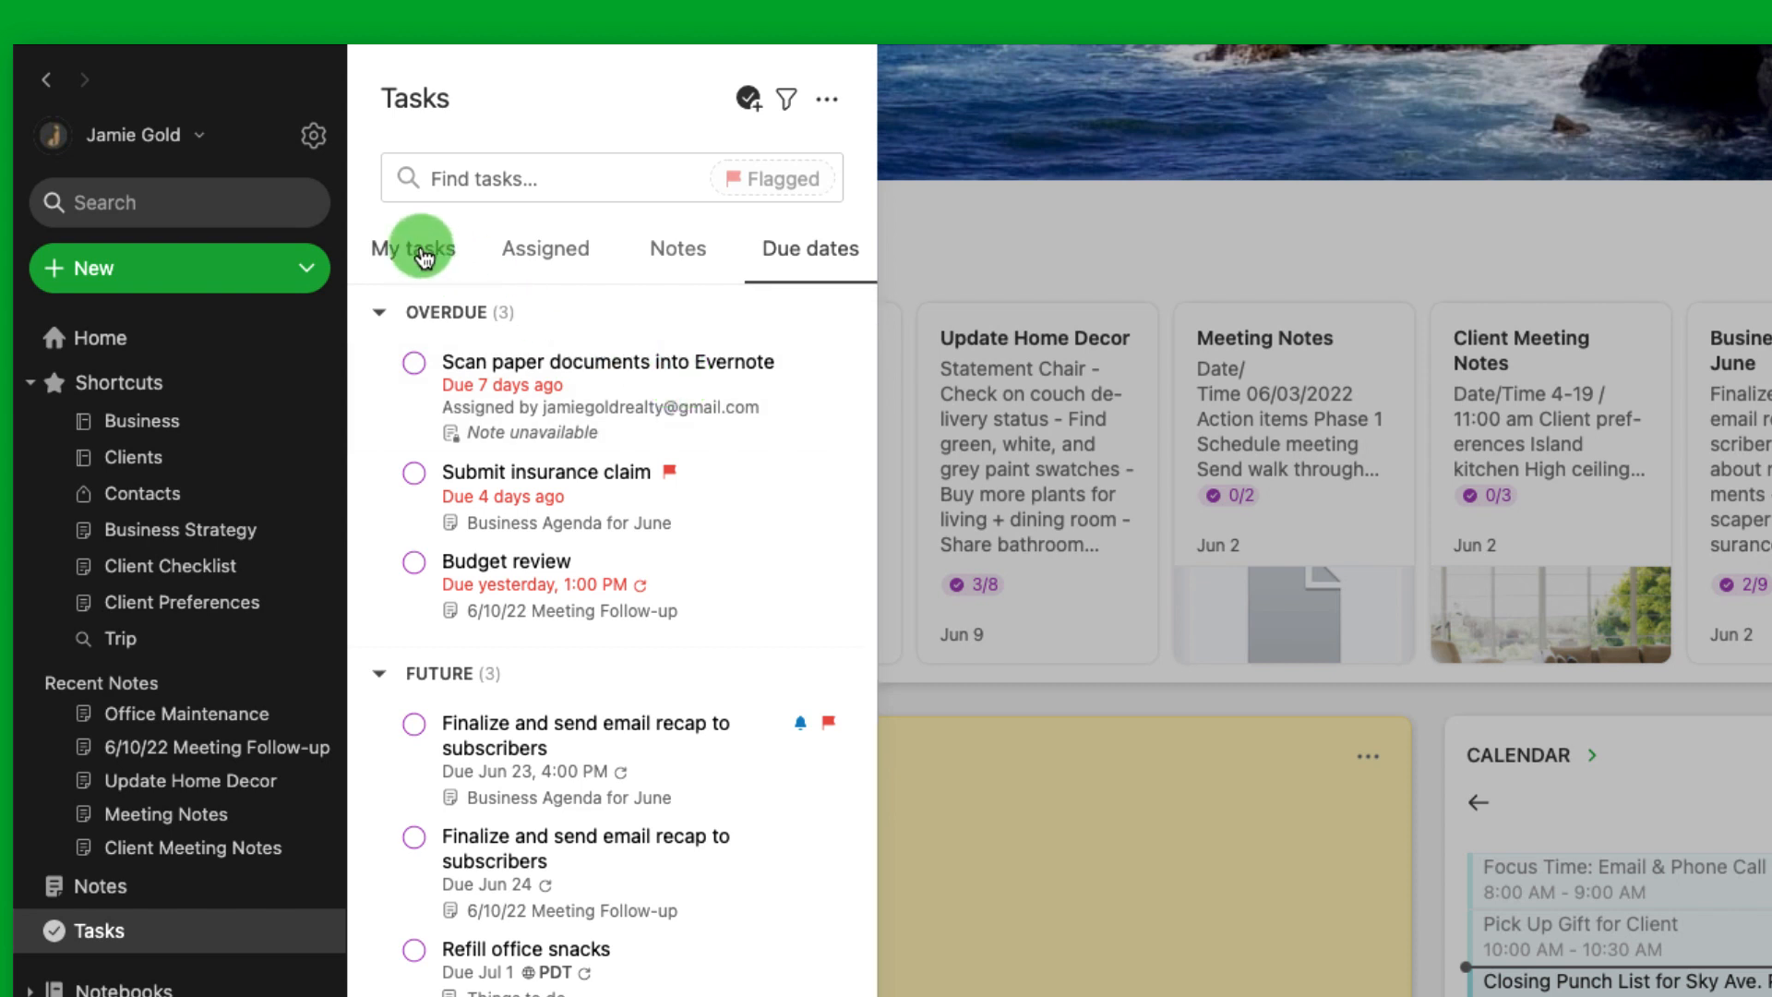
Step: Return to the My tasks list and bring up the More actions menu
click(413, 247)
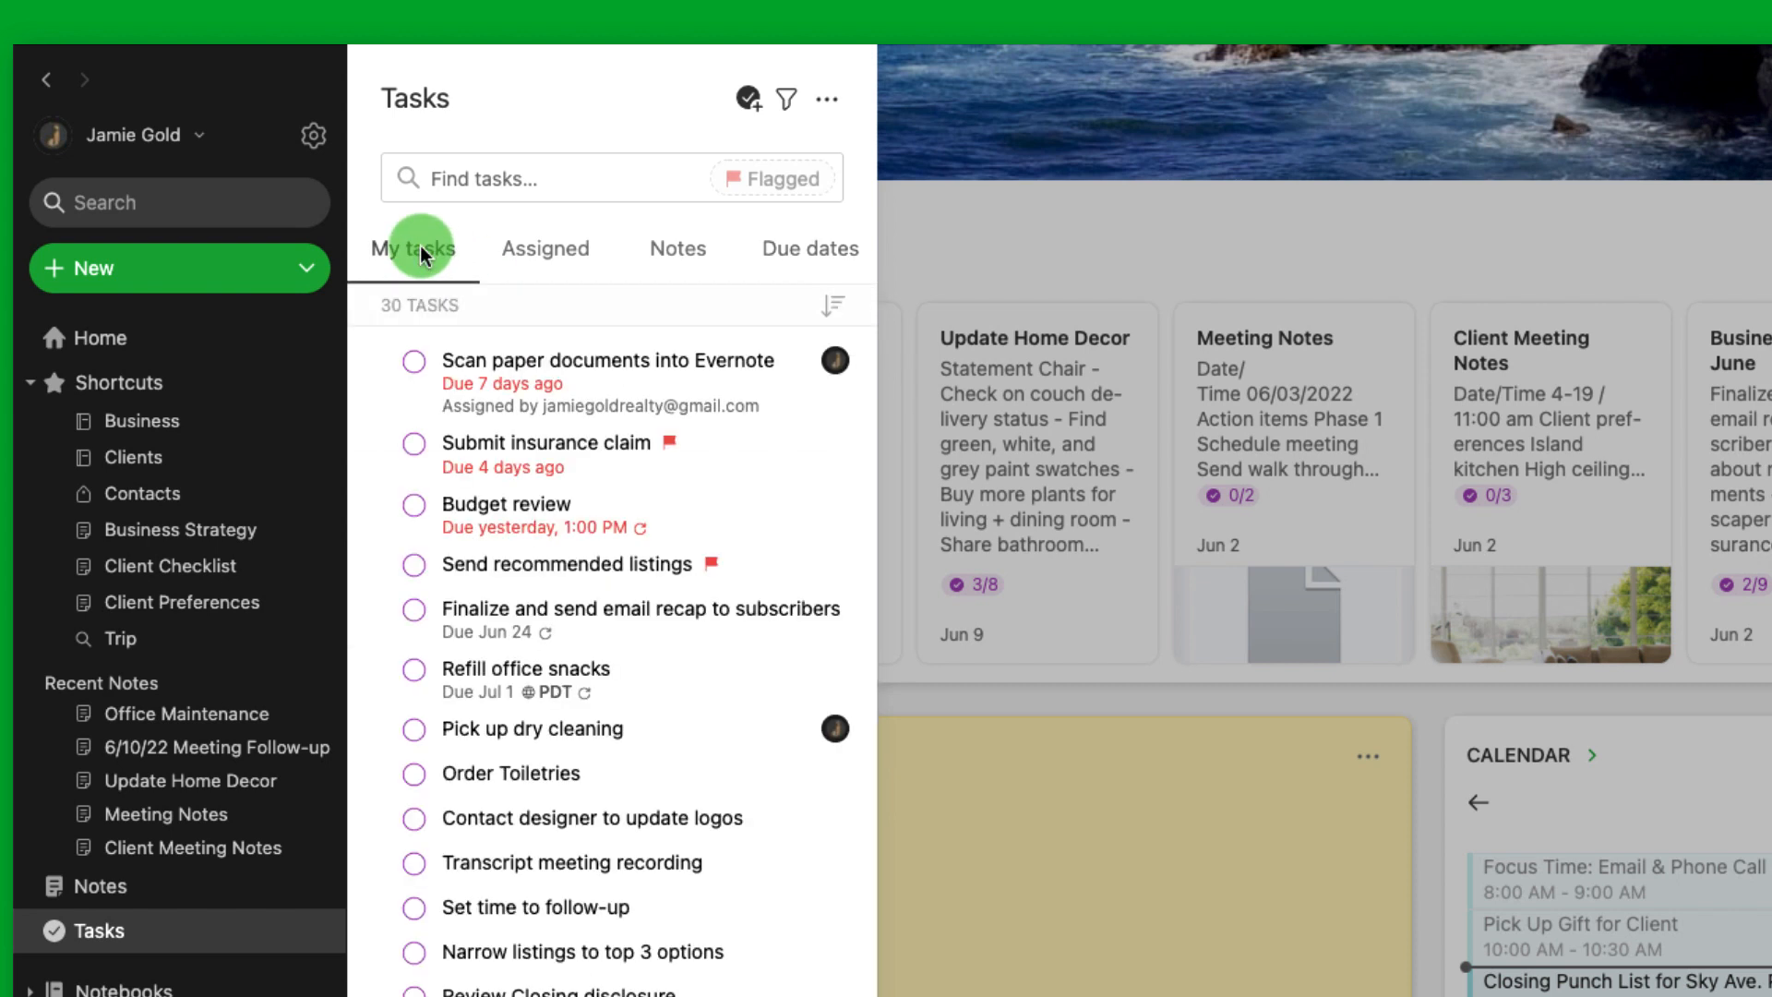
mouse_move(829, 98)
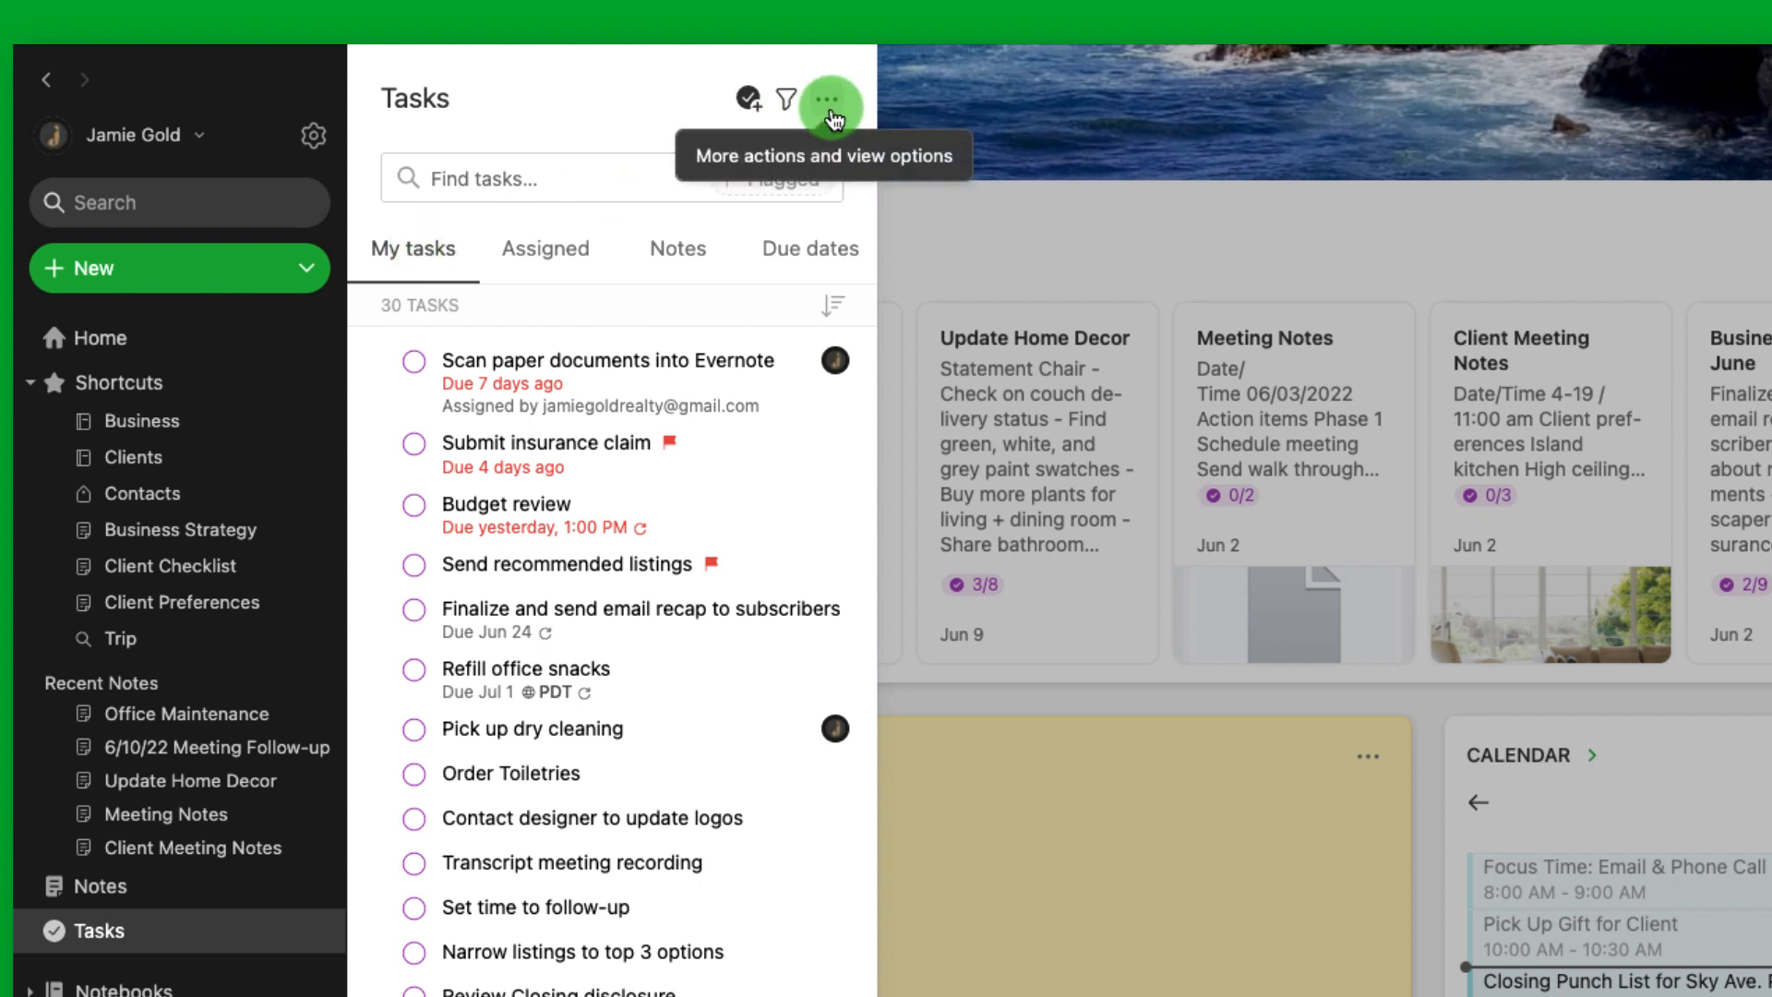
click(827, 98)
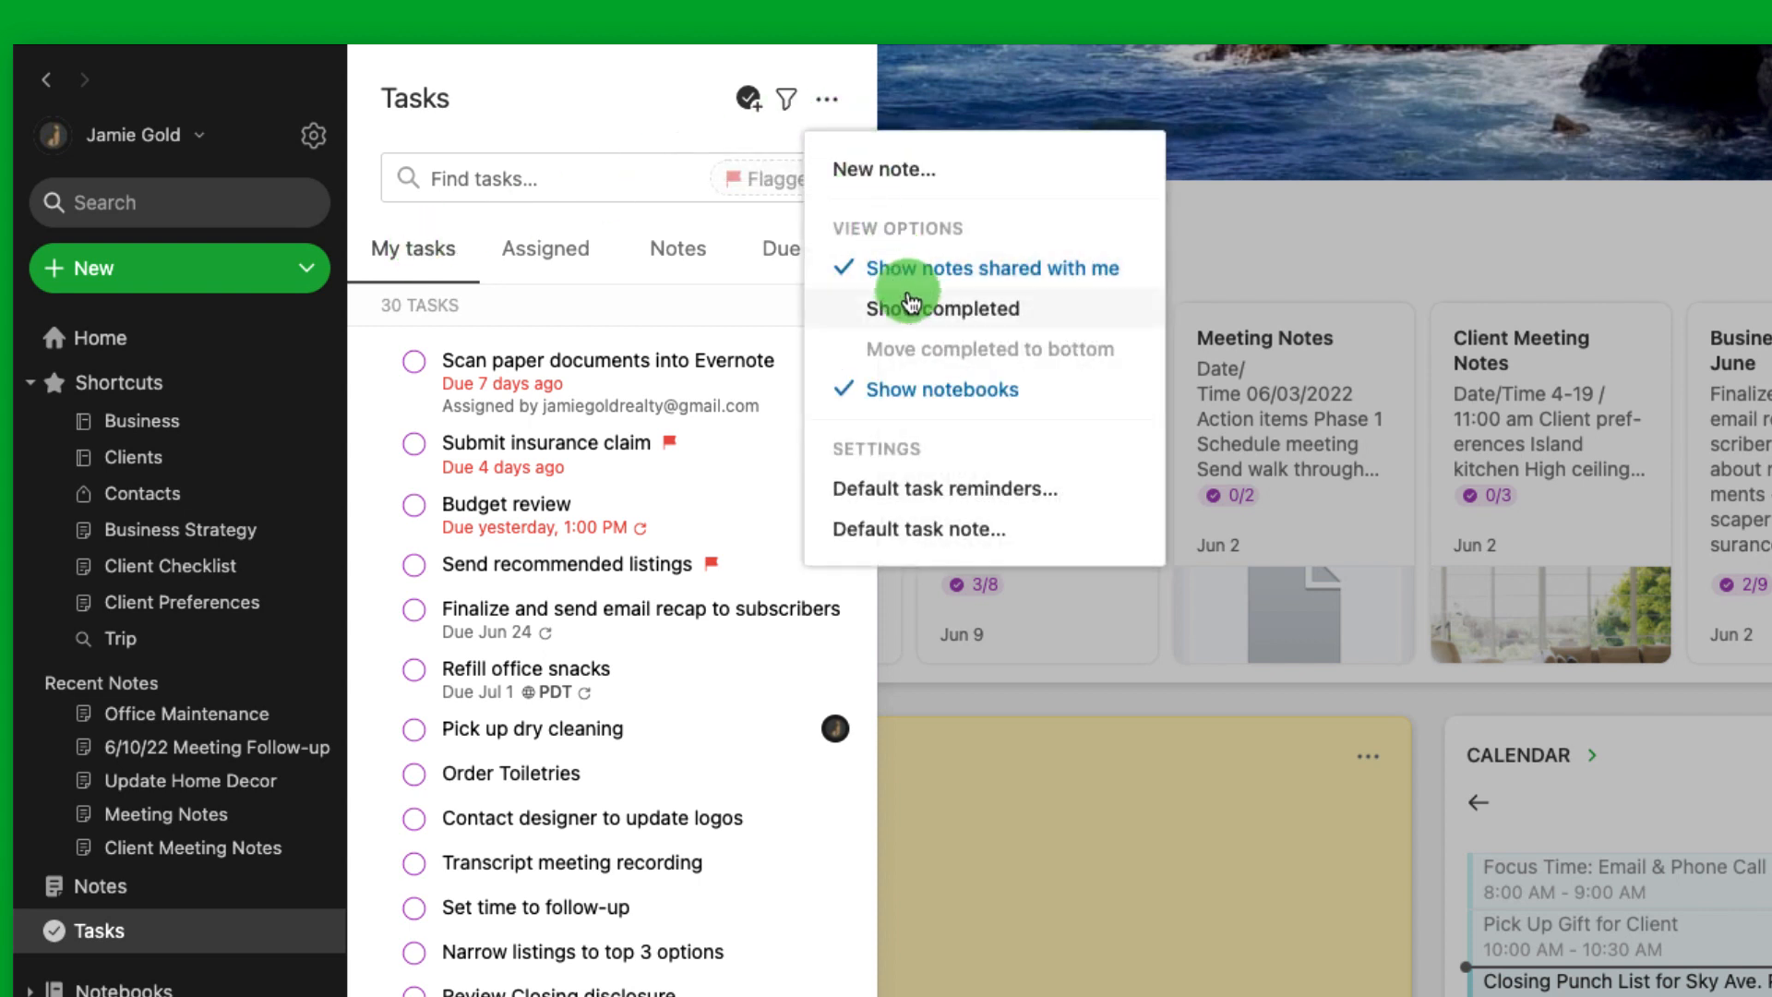